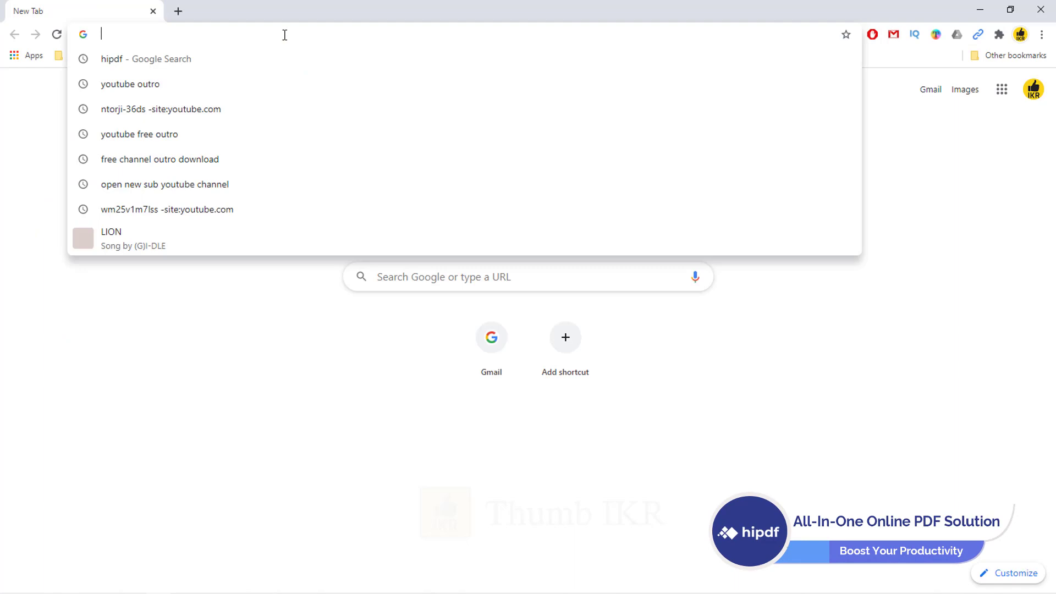
Open hipdf.com from the address bar suggestion and scroll down to its online PDF tool grid.
left_click(145, 59)
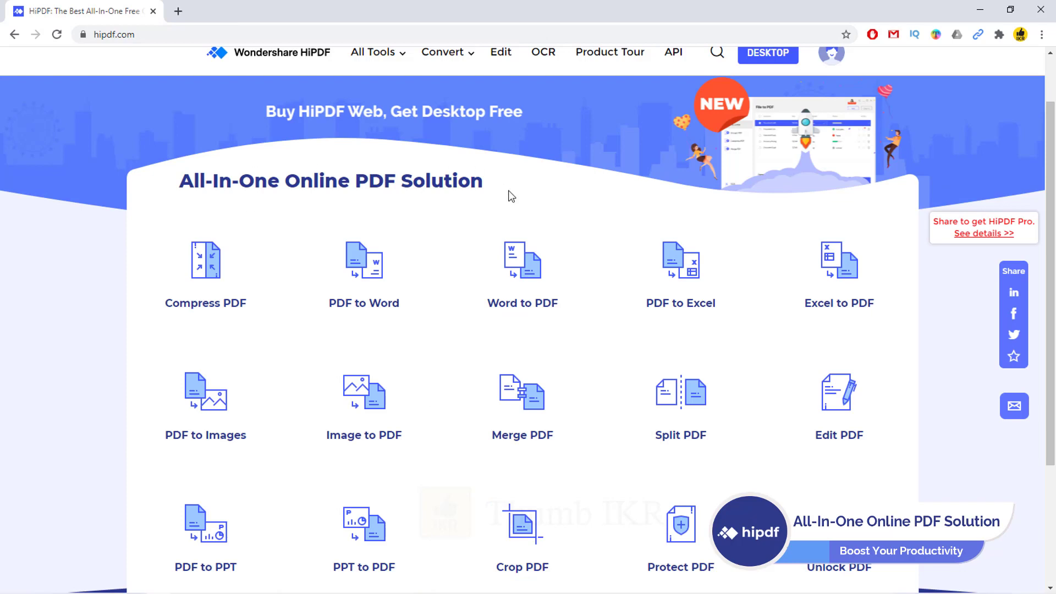
scroll("down", 3)
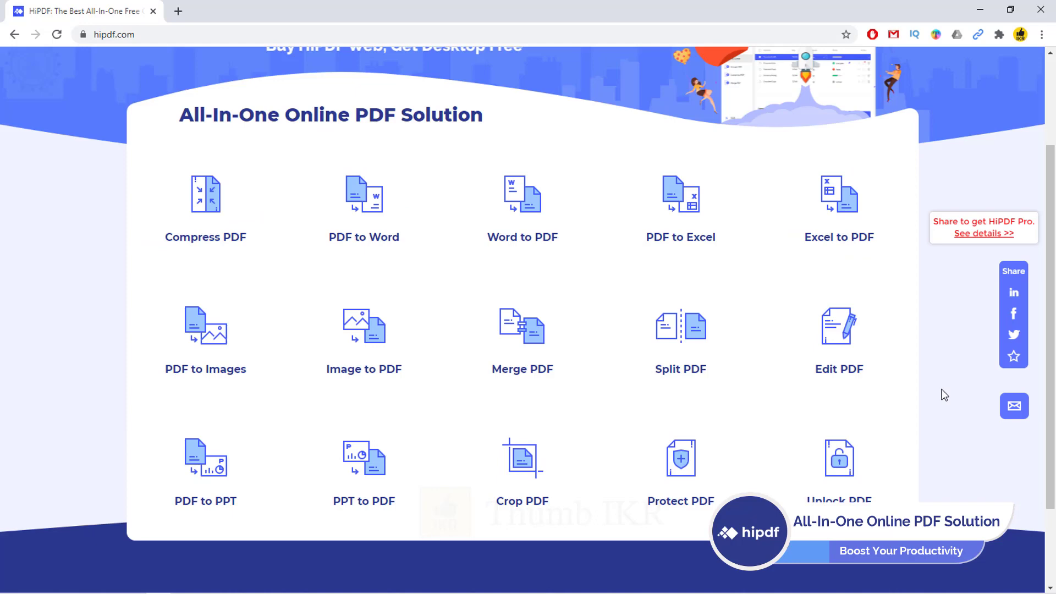
mouse_move(522, 327)
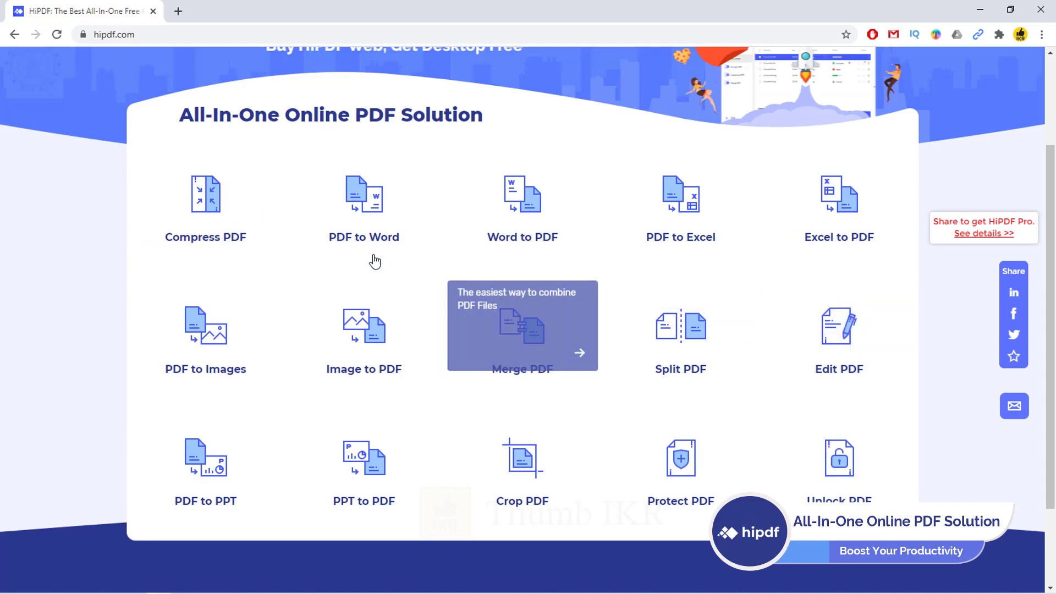
mouse_move(705, 263)
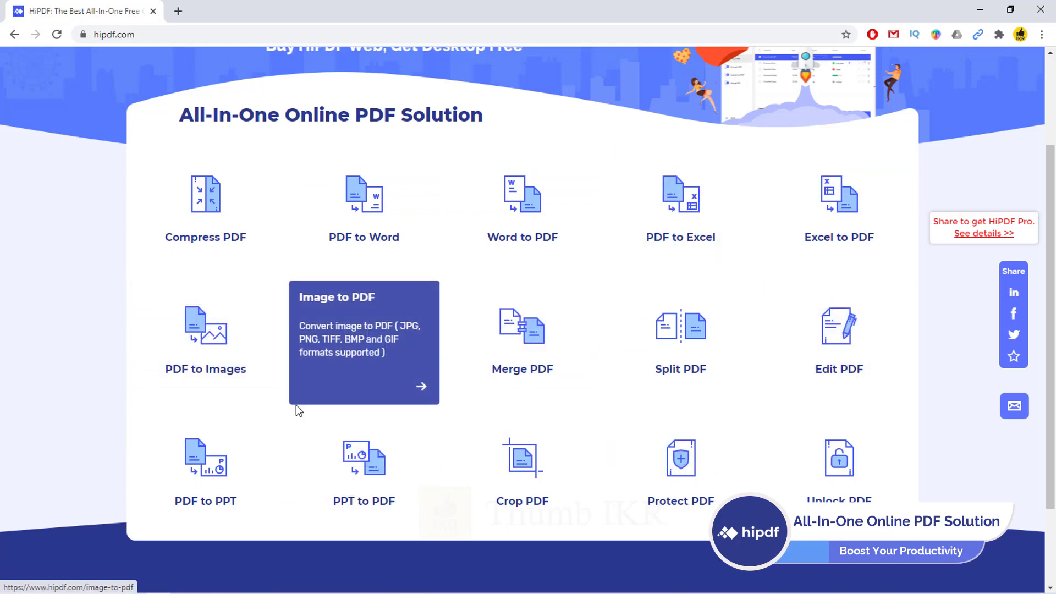
mouse_move(546, 411)
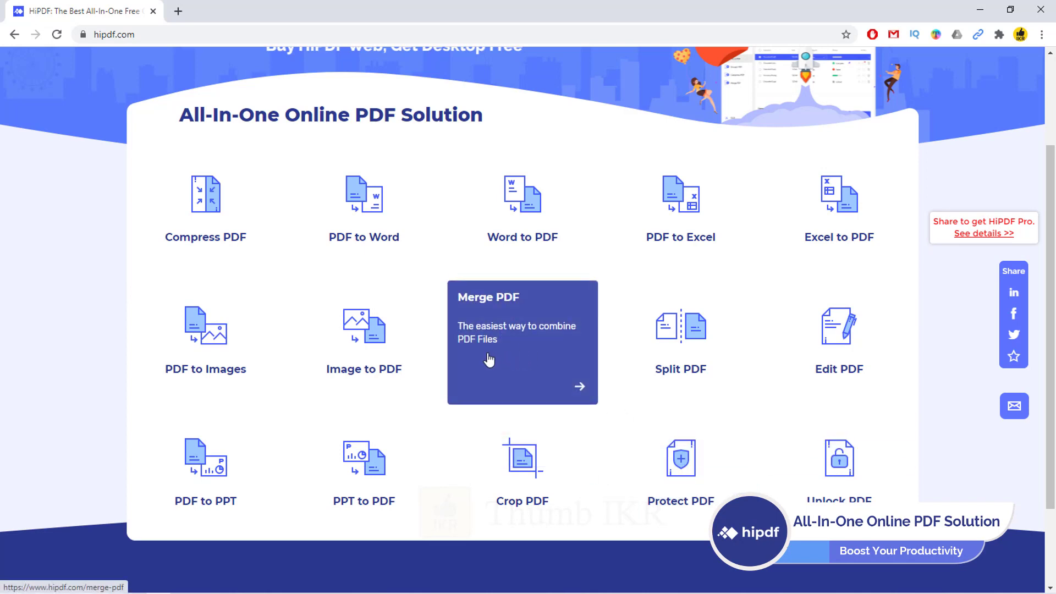
mouse_move(42, 285)
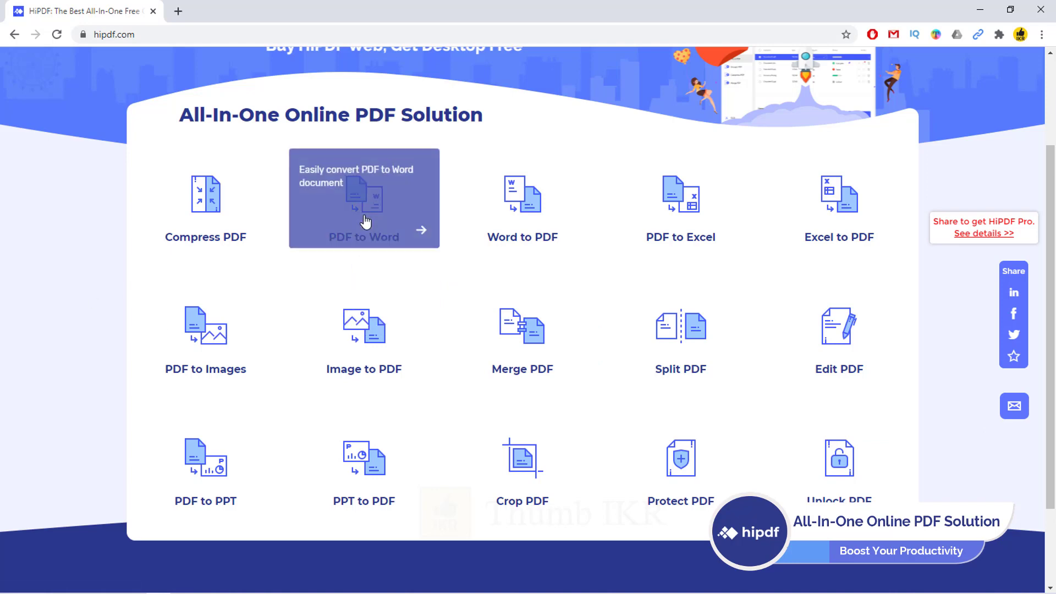
Convert StudentList.pdf with PDF to Word, download StudentList.docx, and return to the tool list.
left_click(364, 198)
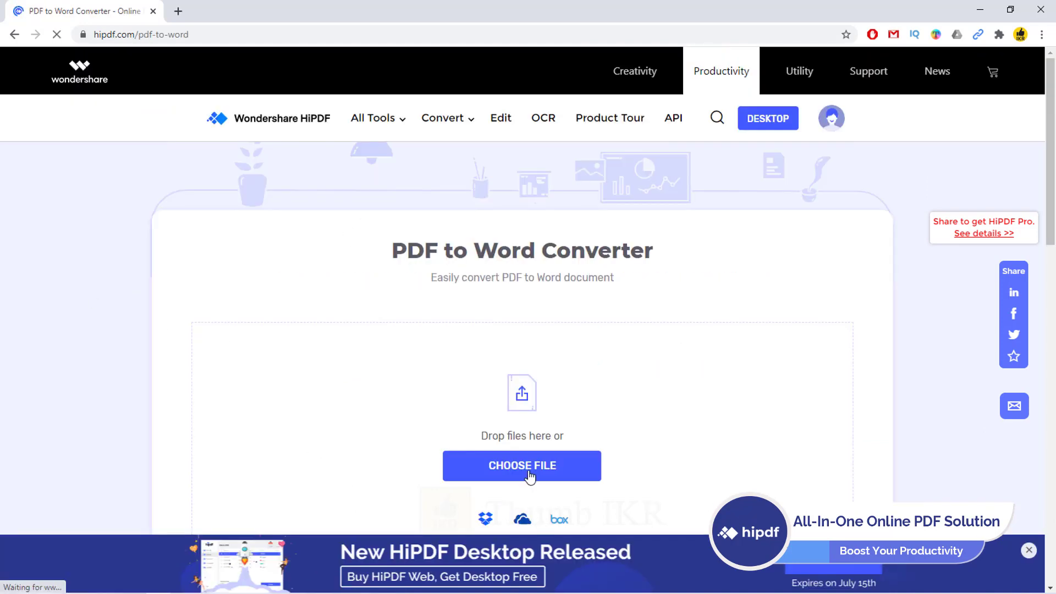
left_click(522, 466)
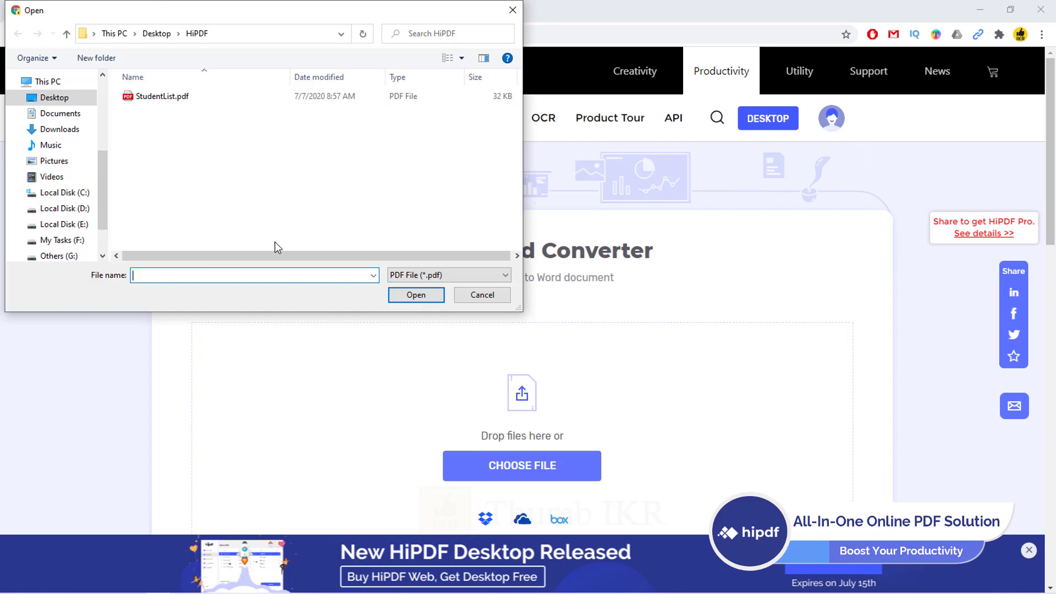
double_click(162, 96)
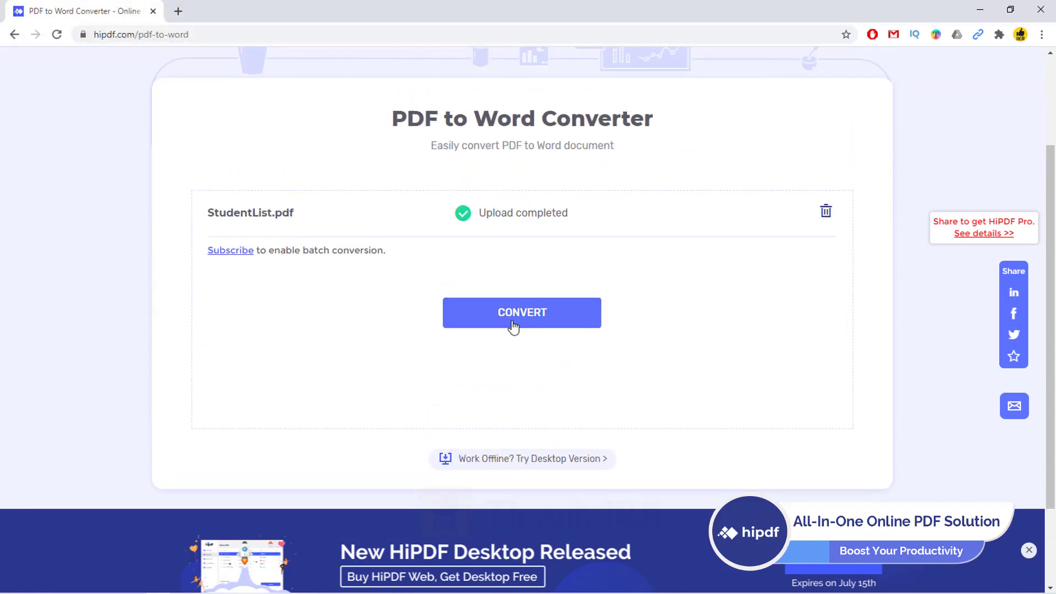
left_click(521, 312)
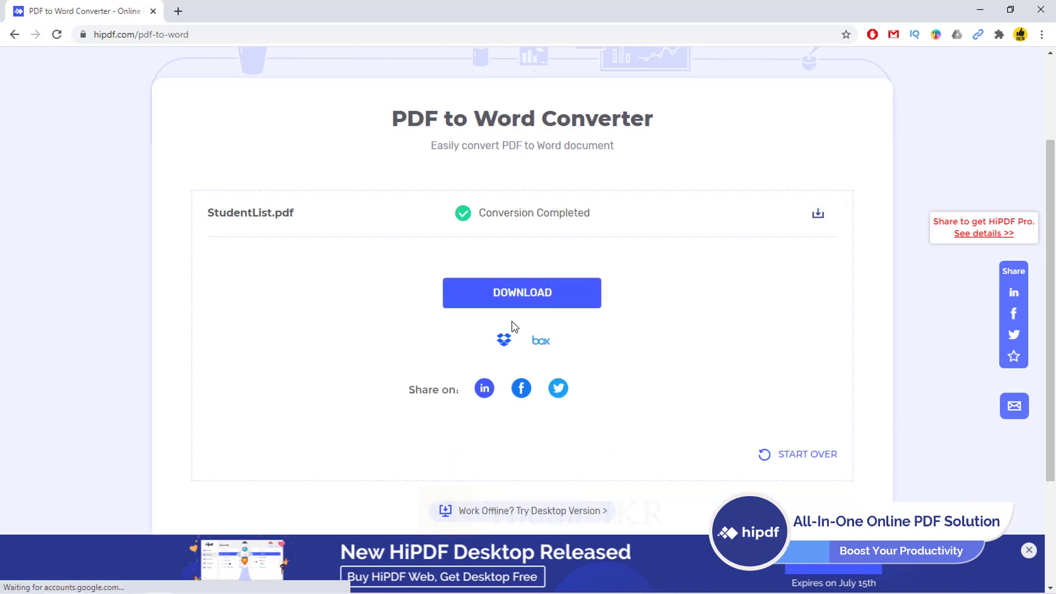
left_click(521, 292)
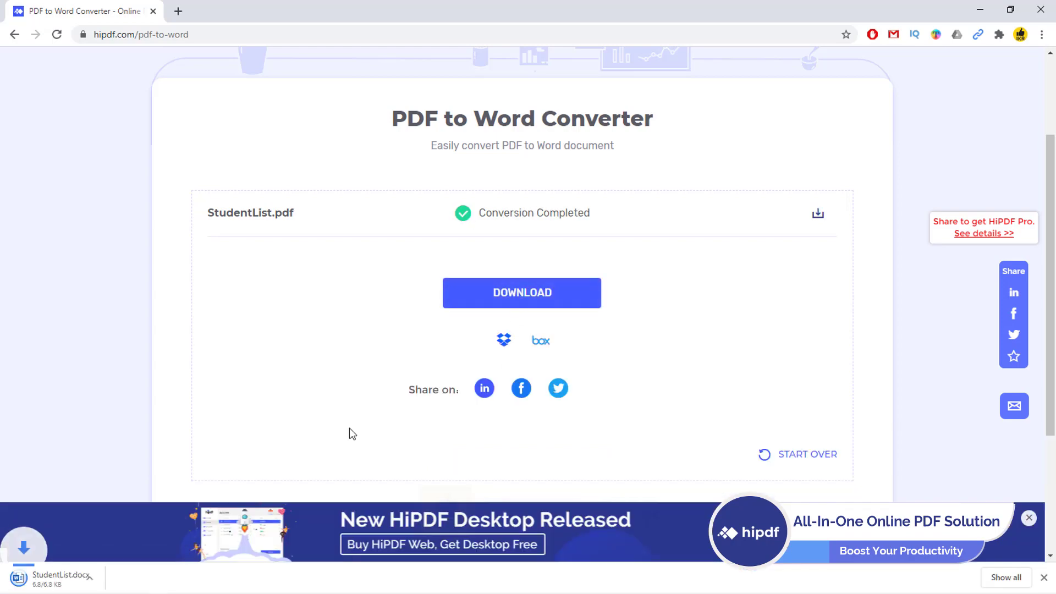
left_click(59, 578)
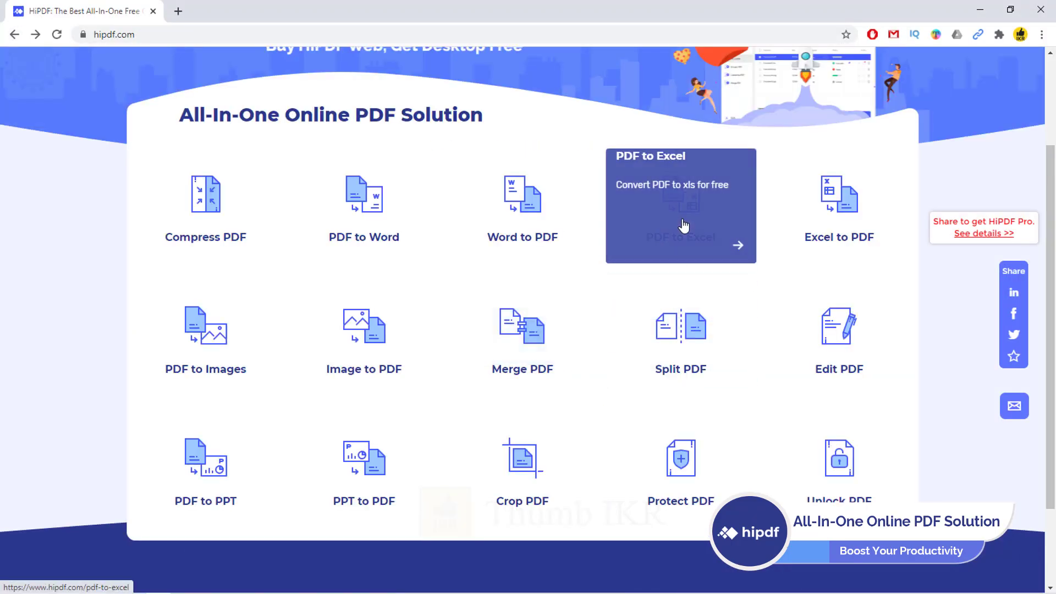
Convert StudentList.pdf with PDF to Excel, download the spreadsheet, and return to the tool list.
left_click(680, 205)
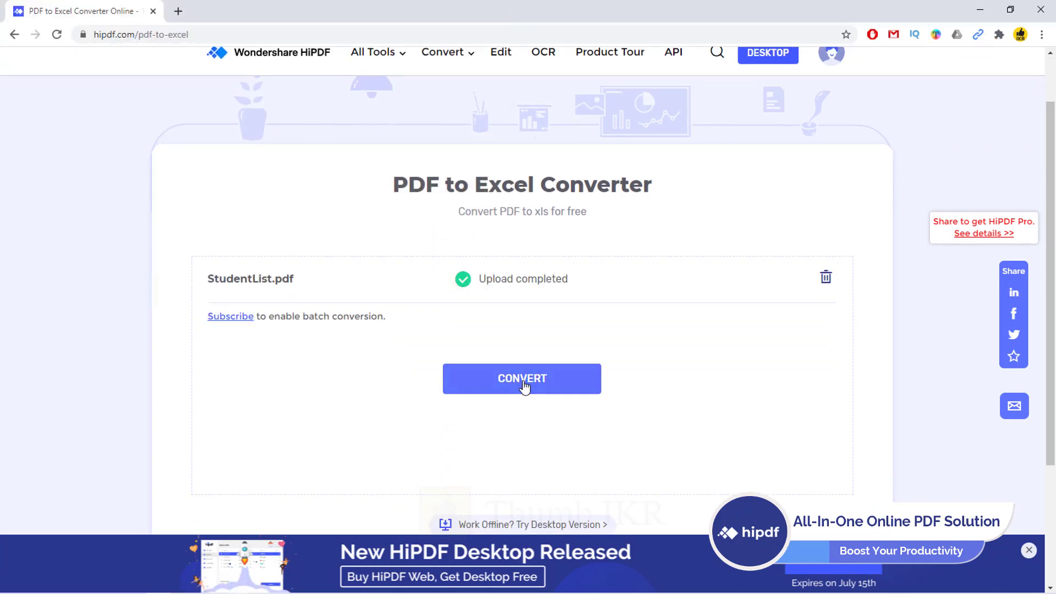
left_click(522, 378)
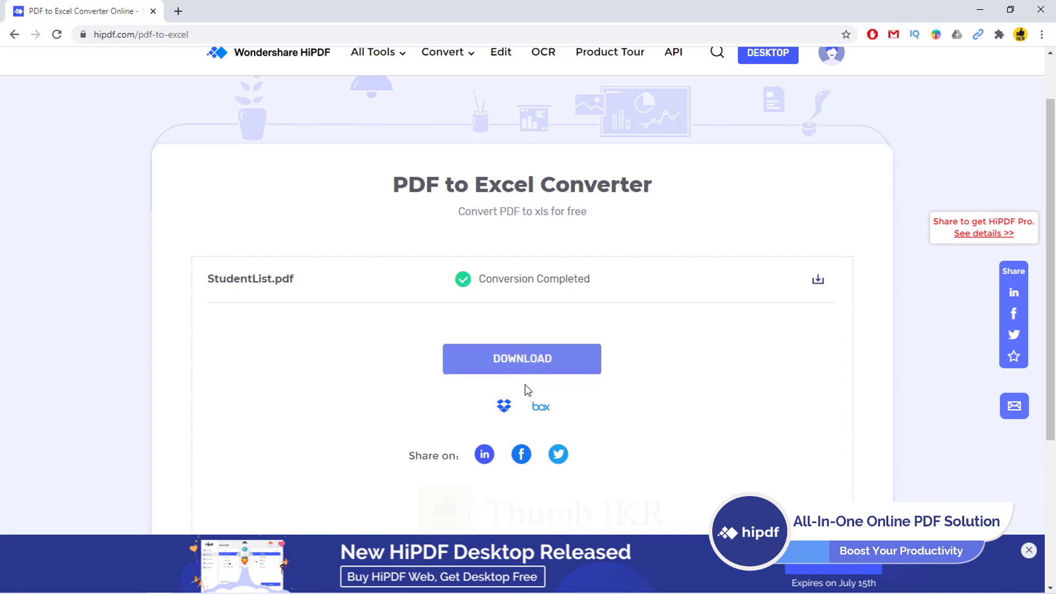
left_click(522, 359)
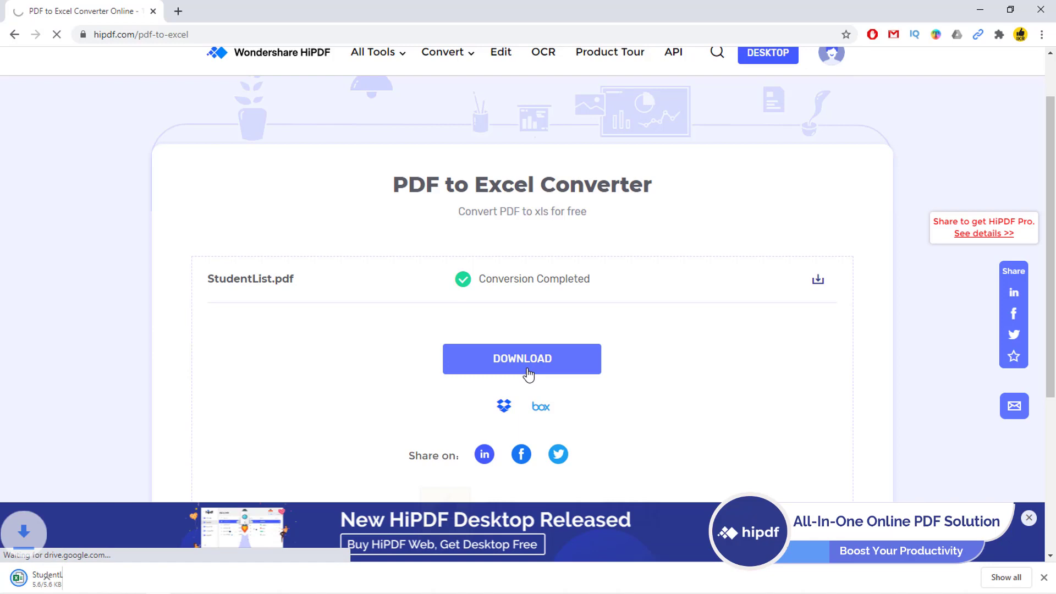
left_click(522, 358)
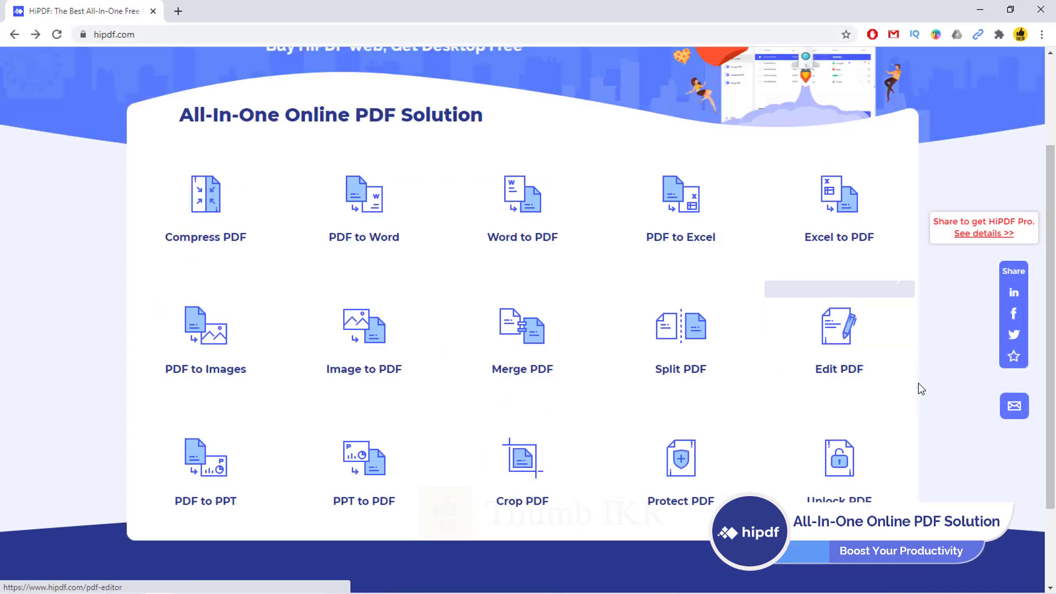
mouse_move(942, 387)
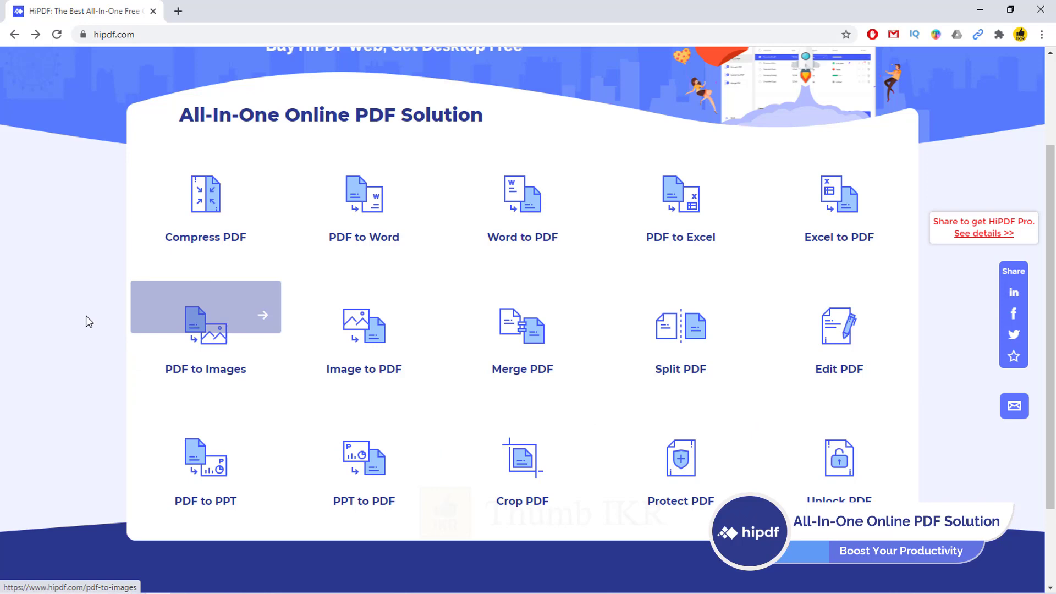
mouse_move(90, 315)
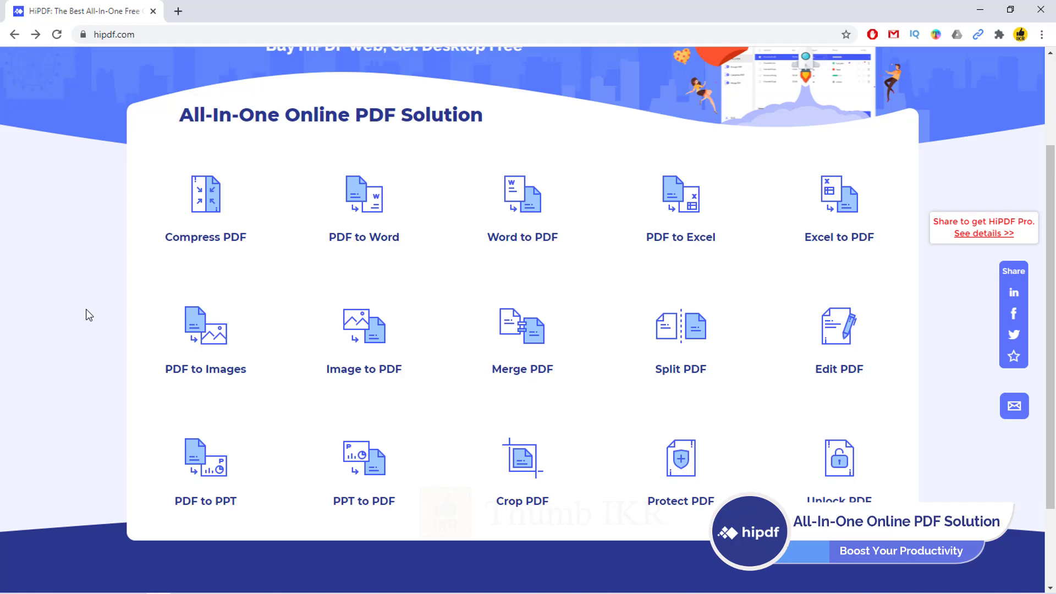
mouse_move(311, 414)
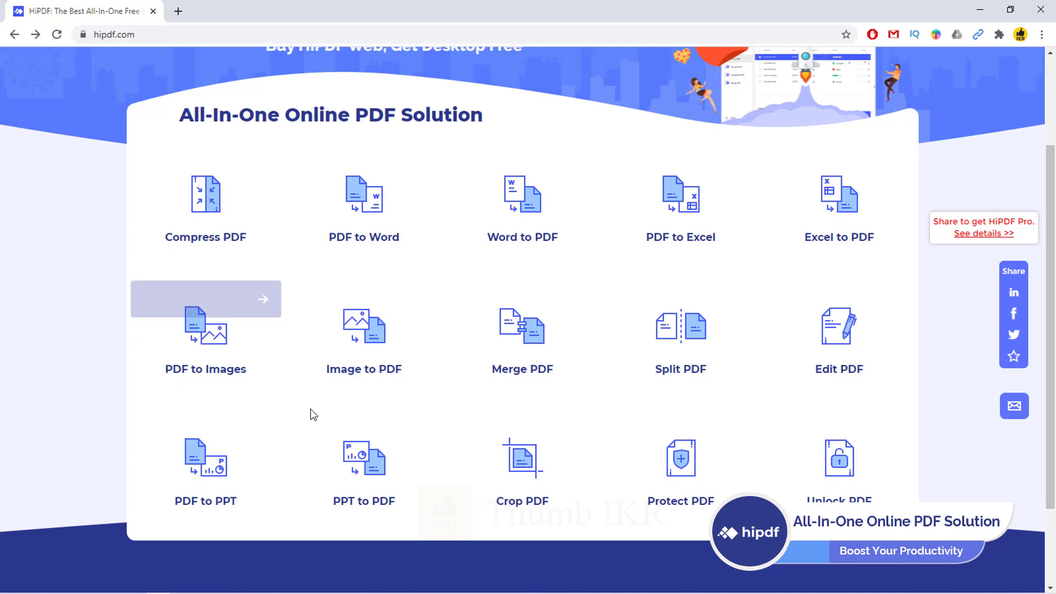
mouse_move(51, 264)
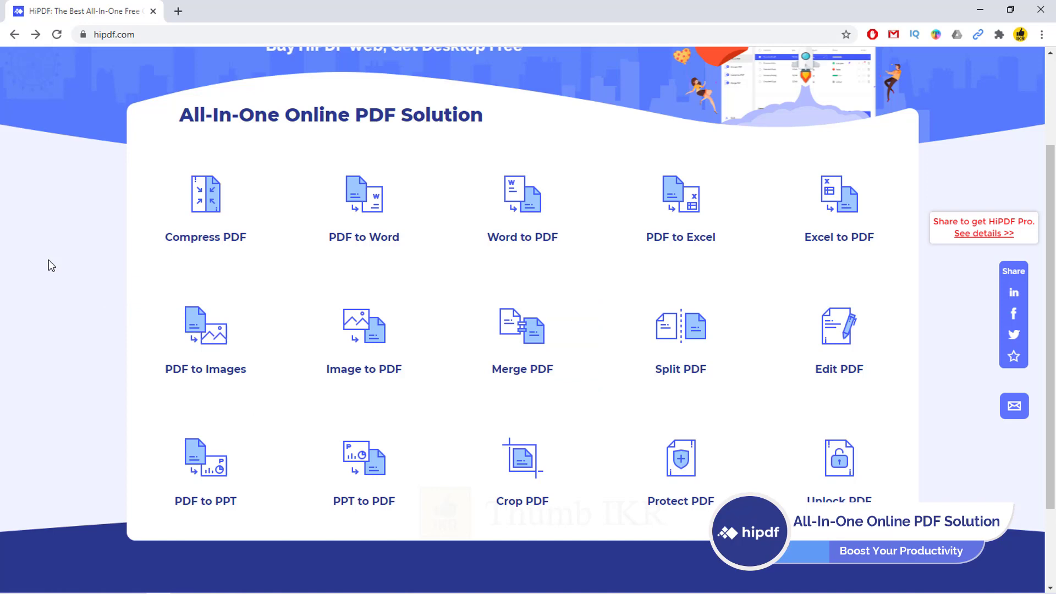
mouse_move(208, 337)
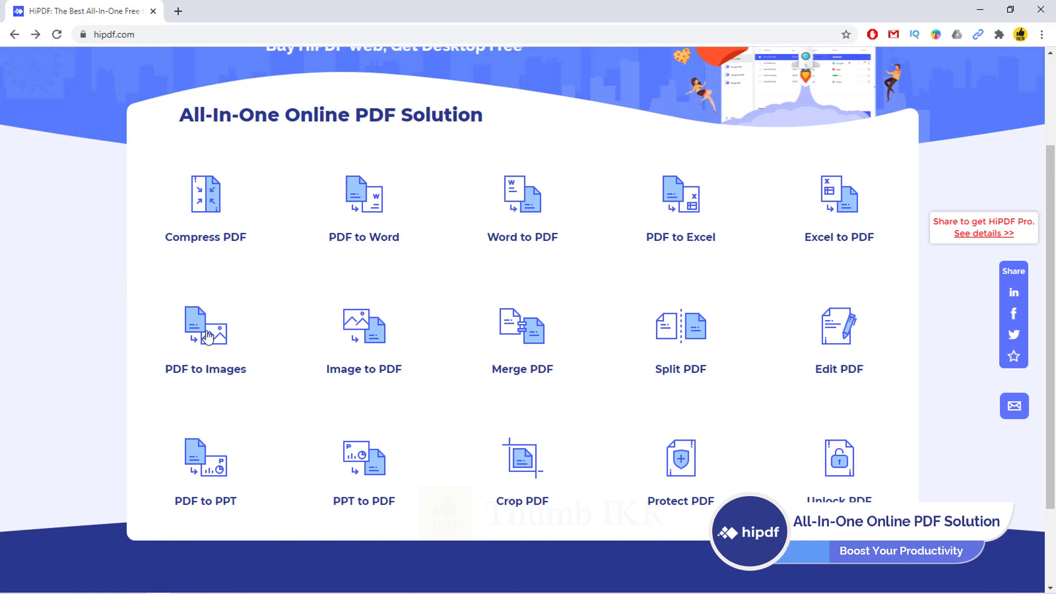
scroll("down", 3)
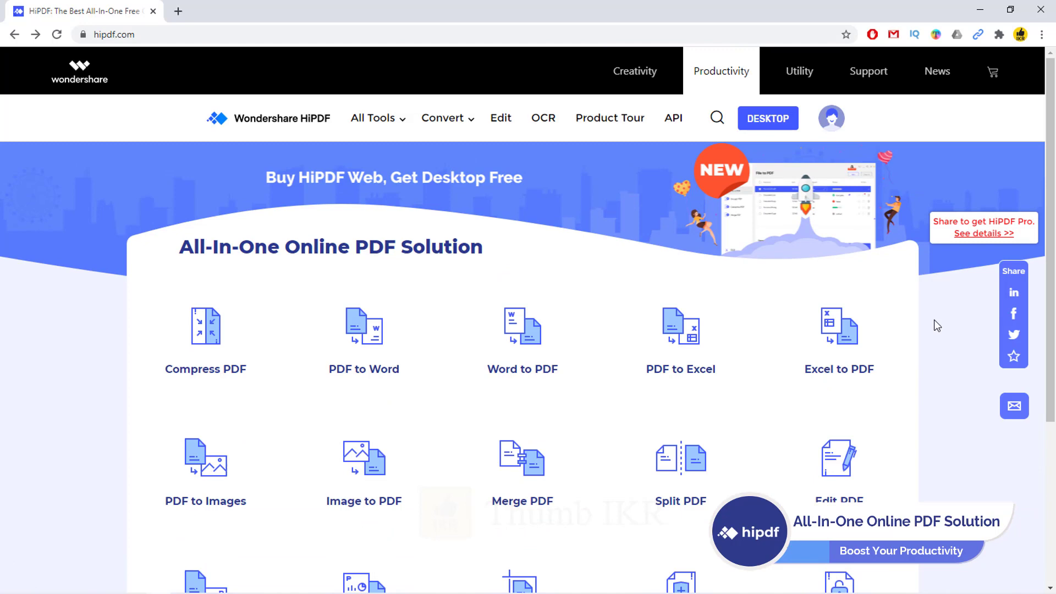
mouse_move(674, 128)
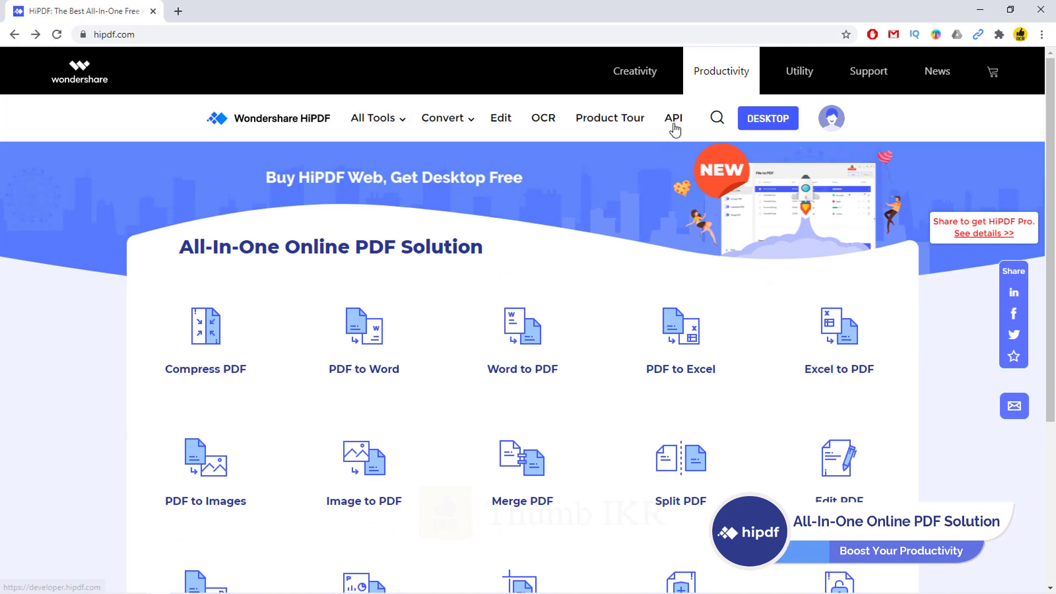
Browse the HiPDF API library's Multilingual and Check PDF pages, then open and close Contact Us.
left_click(673, 118)
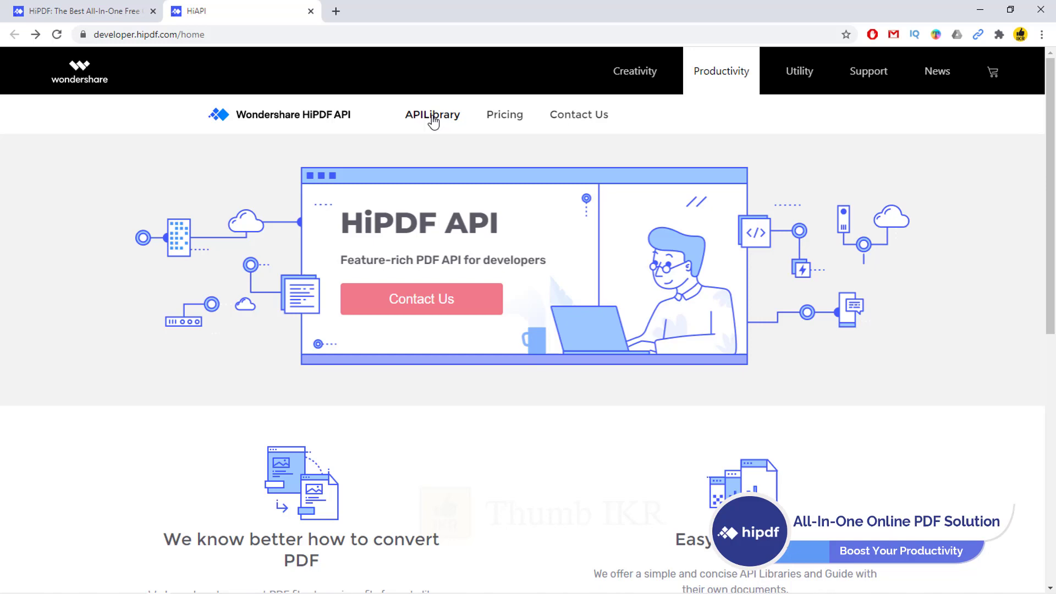
left_click(433, 114)
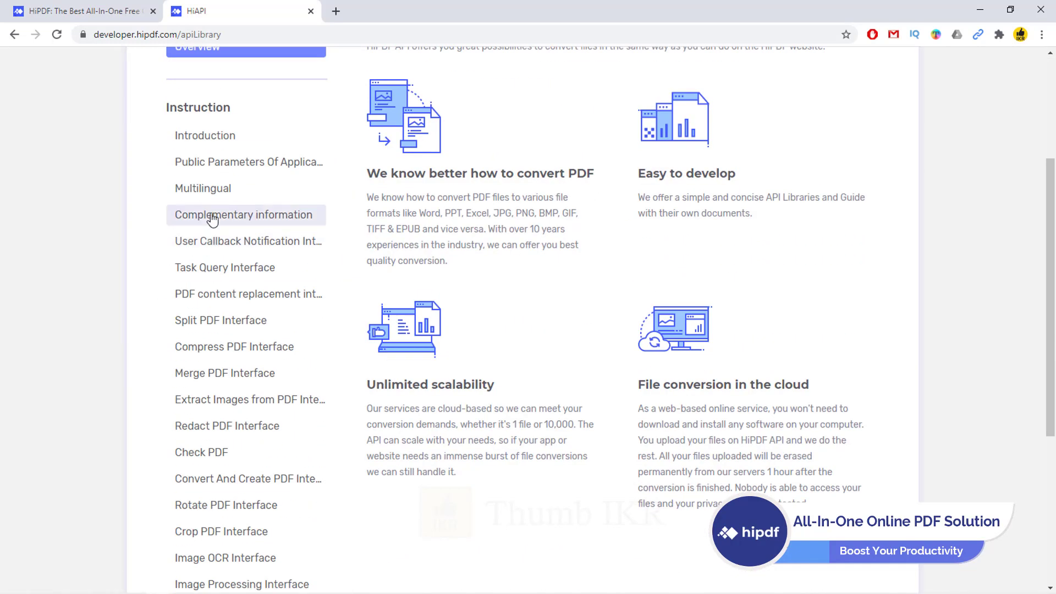
left_click(202, 188)
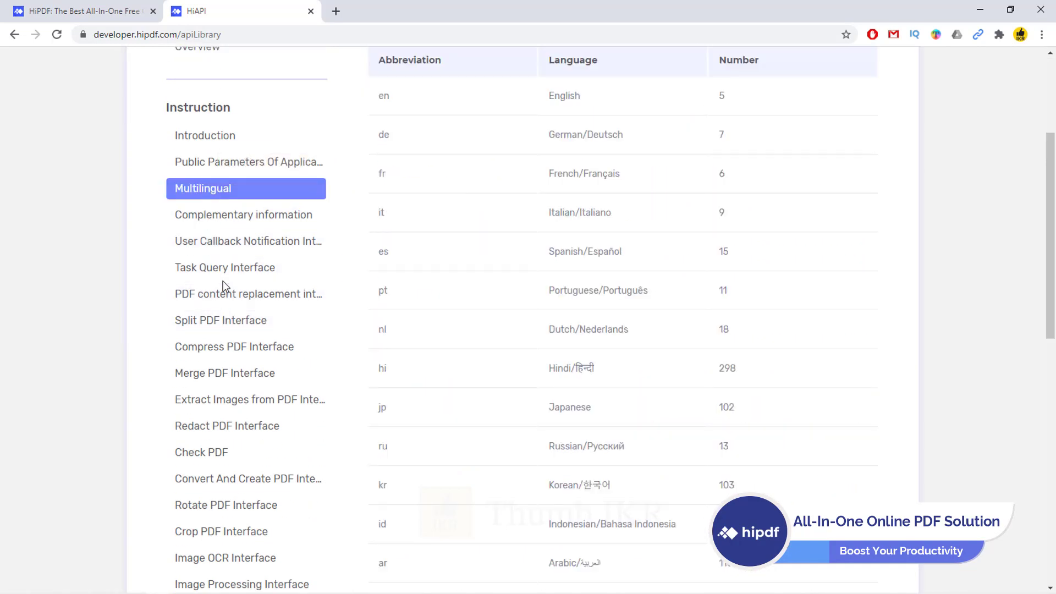
left_click(225, 267)
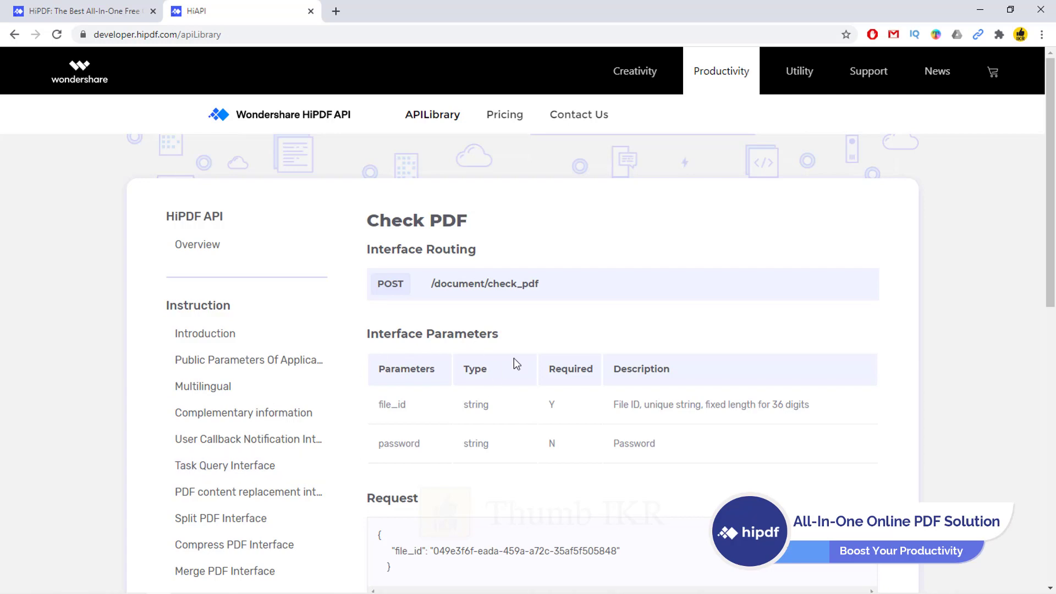
left_click(578, 115)
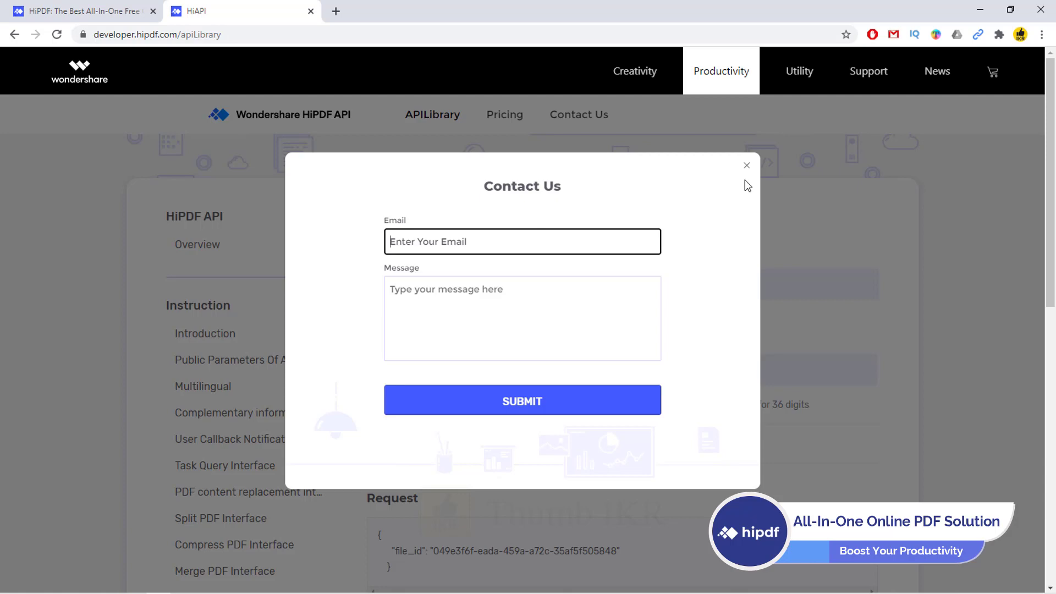
left_click(747, 165)
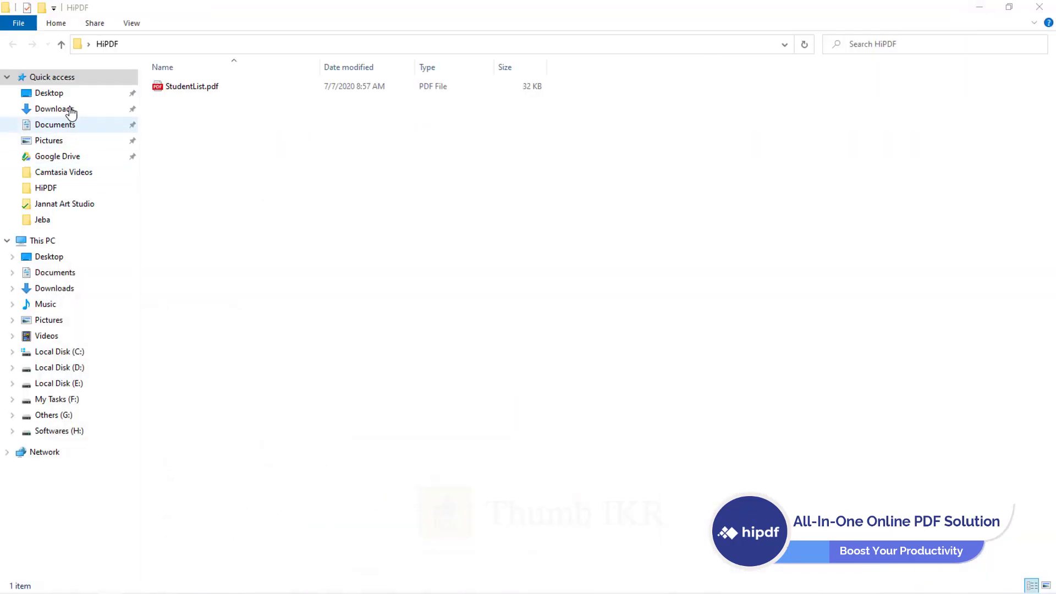
In Downloads, open the HiPDF API folder and view app_key + app_salt.txt.
left_click(53, 109)
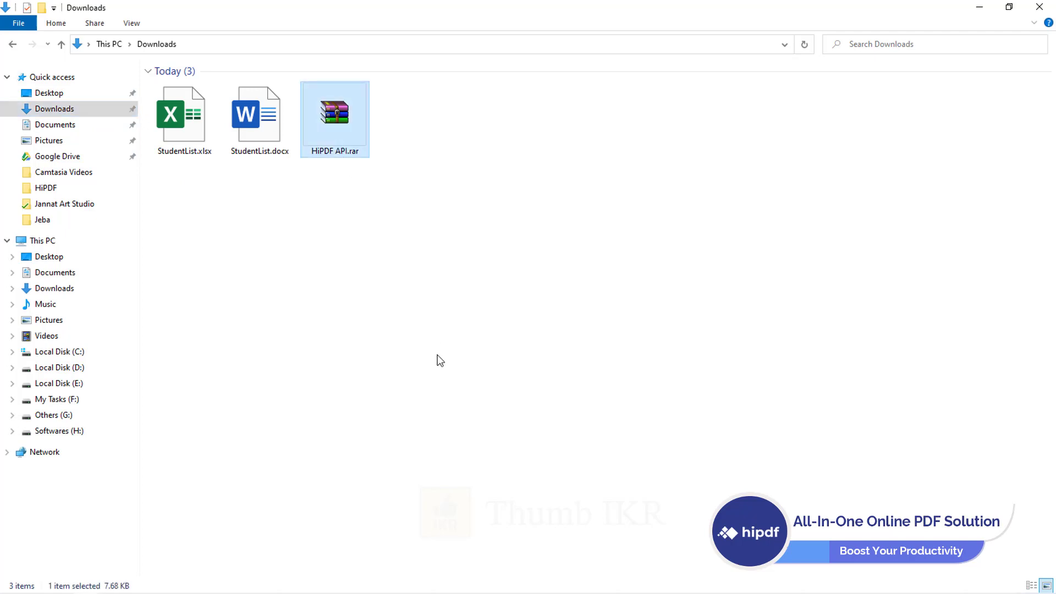
right_click(336, 113)
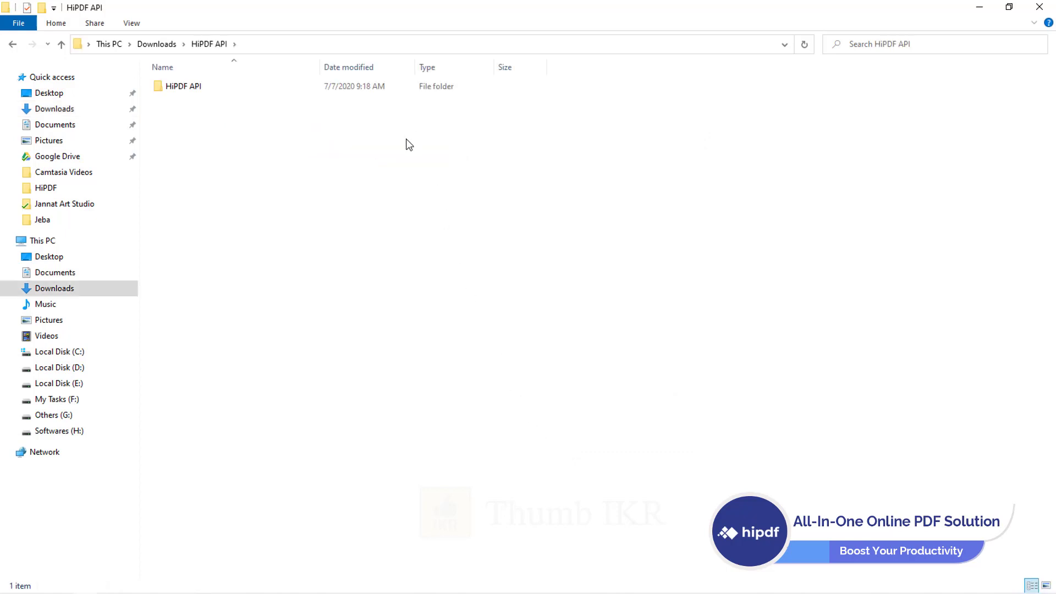
double_click(183, 86)
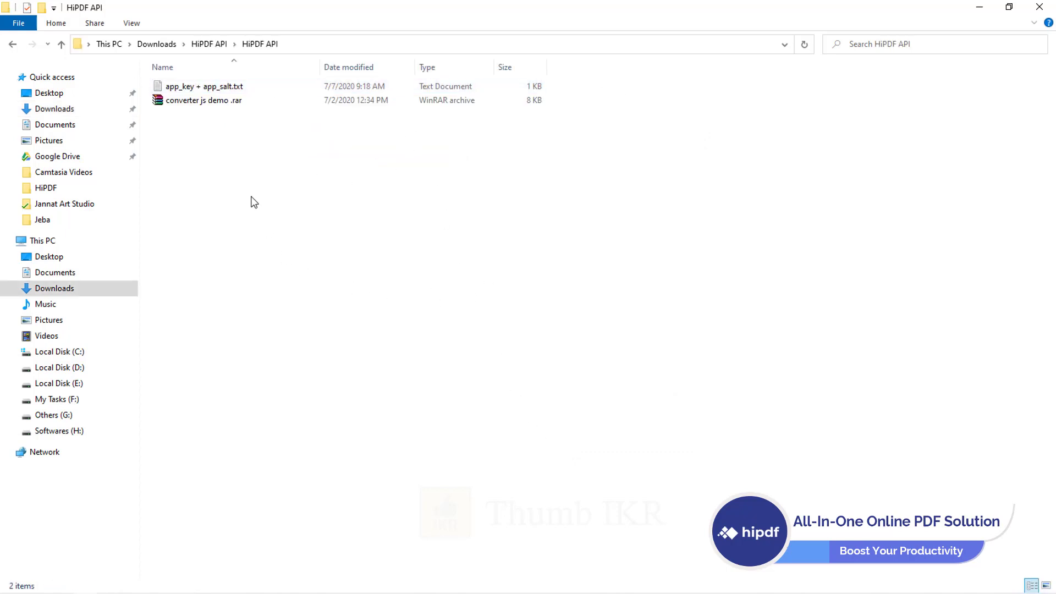
double_click(204, 86)
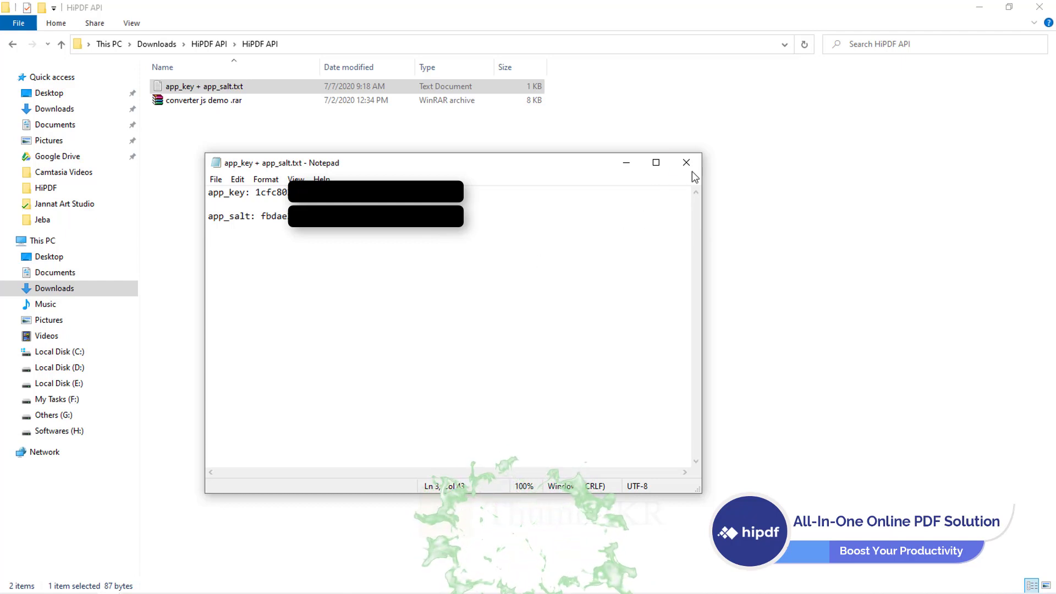
left_click(686, 162)
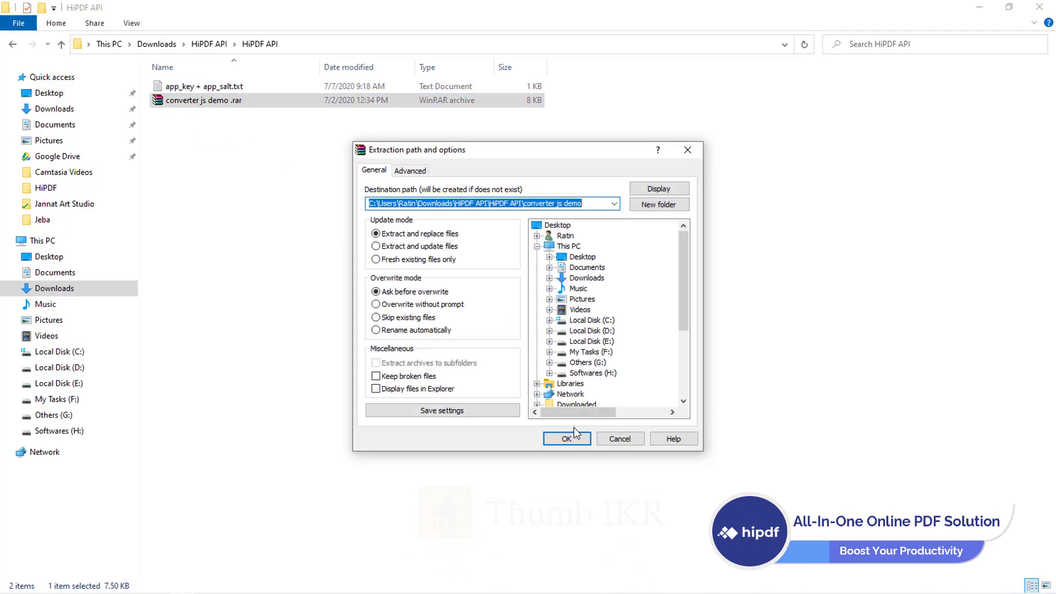
Extract converter js demo.rar and open its converter_en.html page in the browser.
left_click(567, 439)
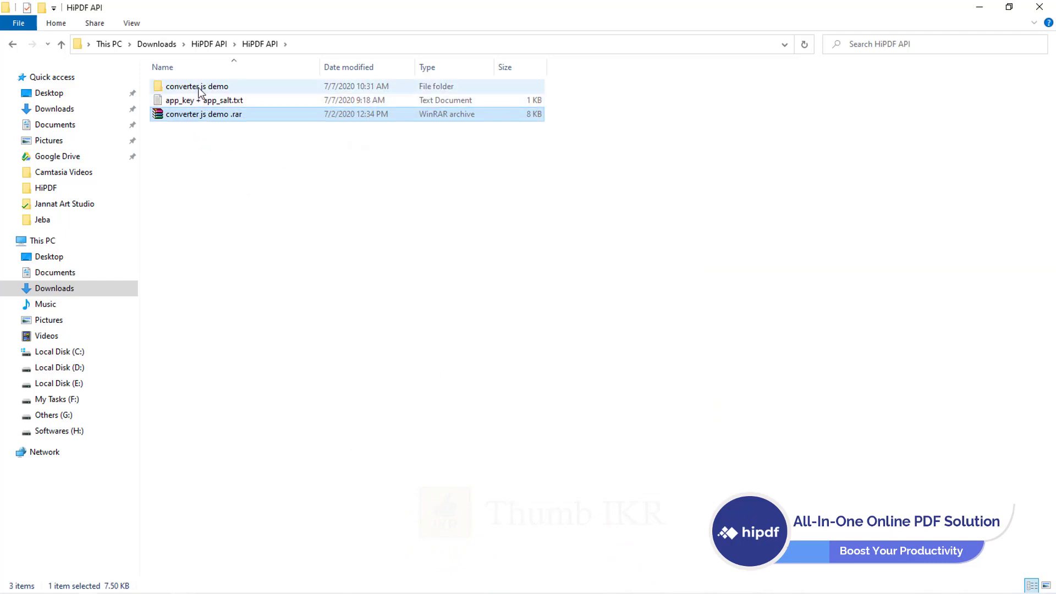
double_click(197, 86)
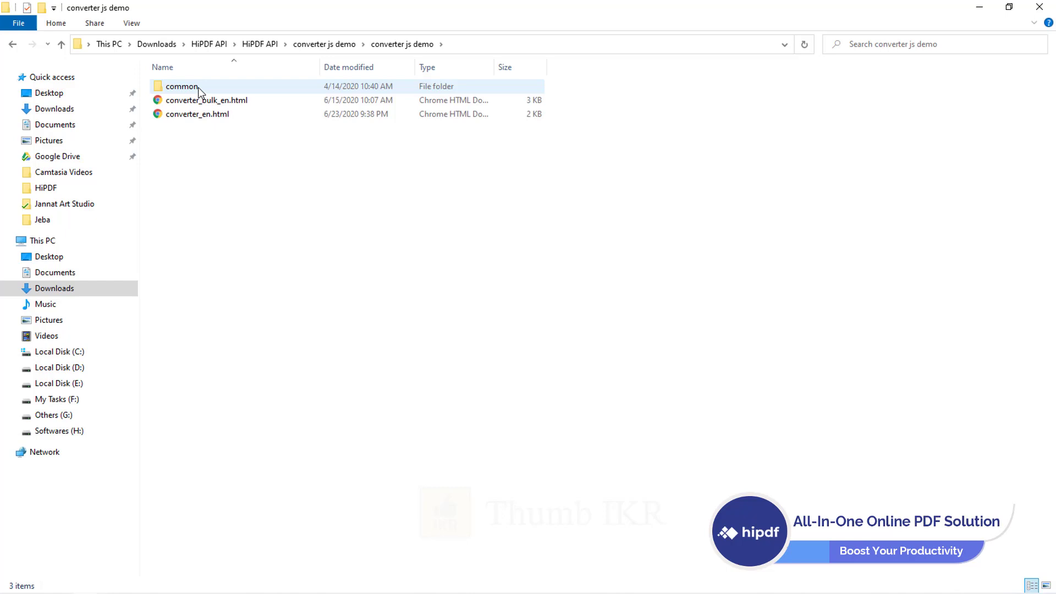
double_click(181, 86)
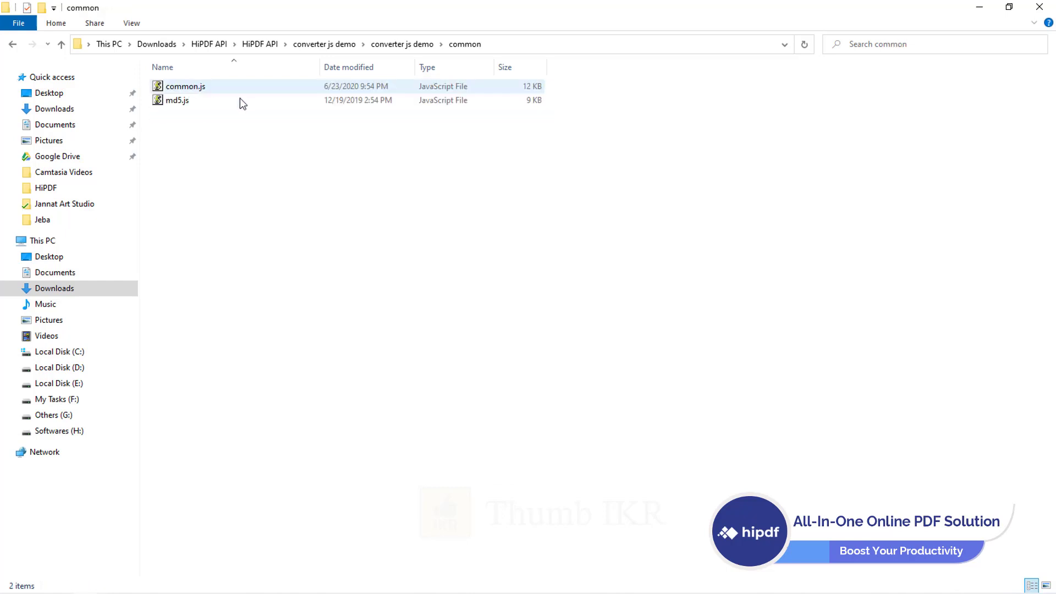
left_click(186, 87)
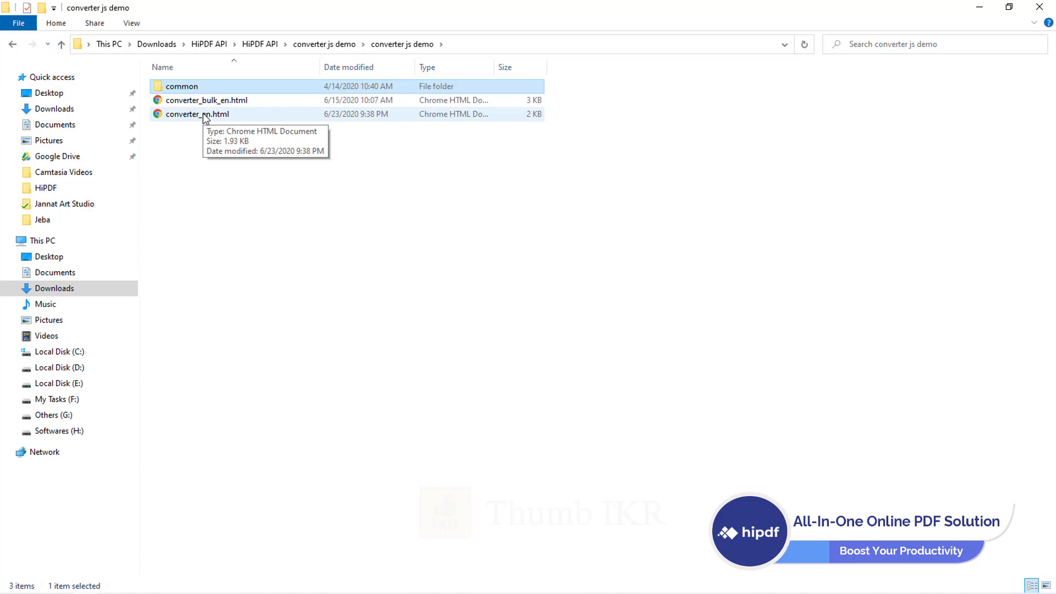
double_click(197, 113)
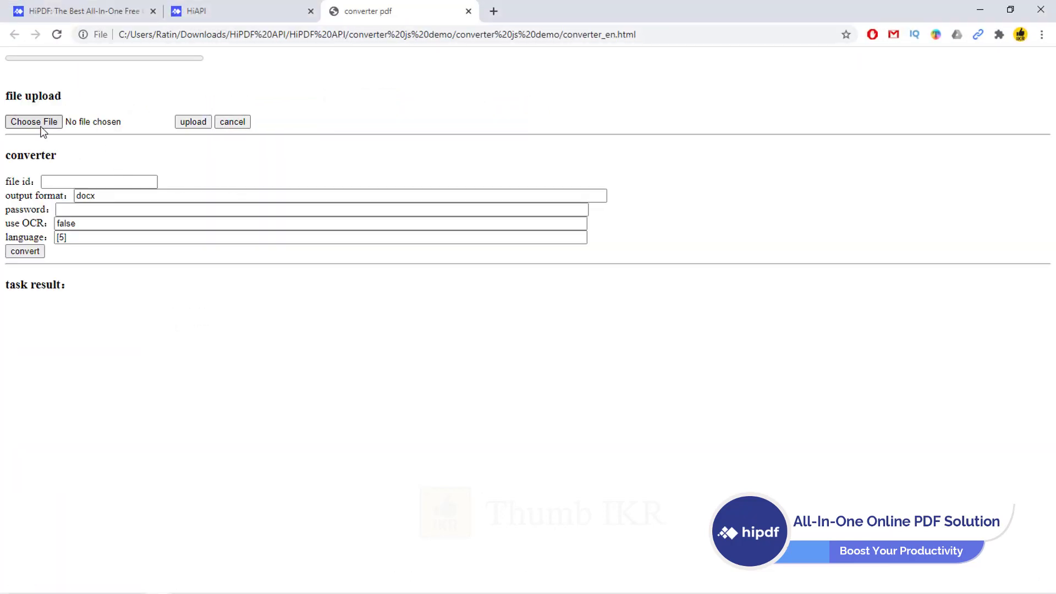
Upload StudentList.pdf on the converter demo page and dismiss the success message.
left_click(33, 122)
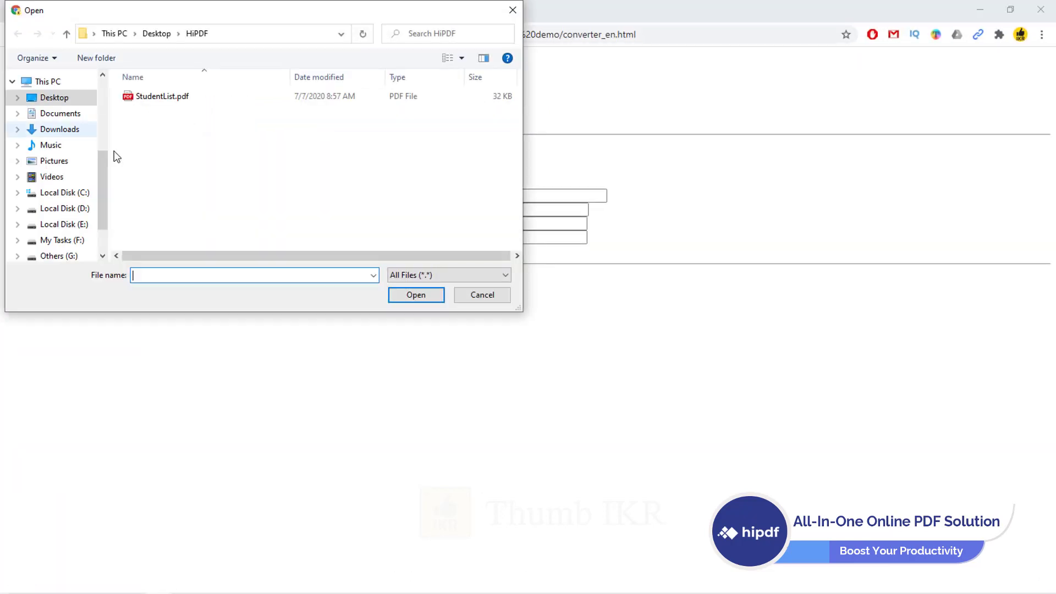
double_click(162, 96)
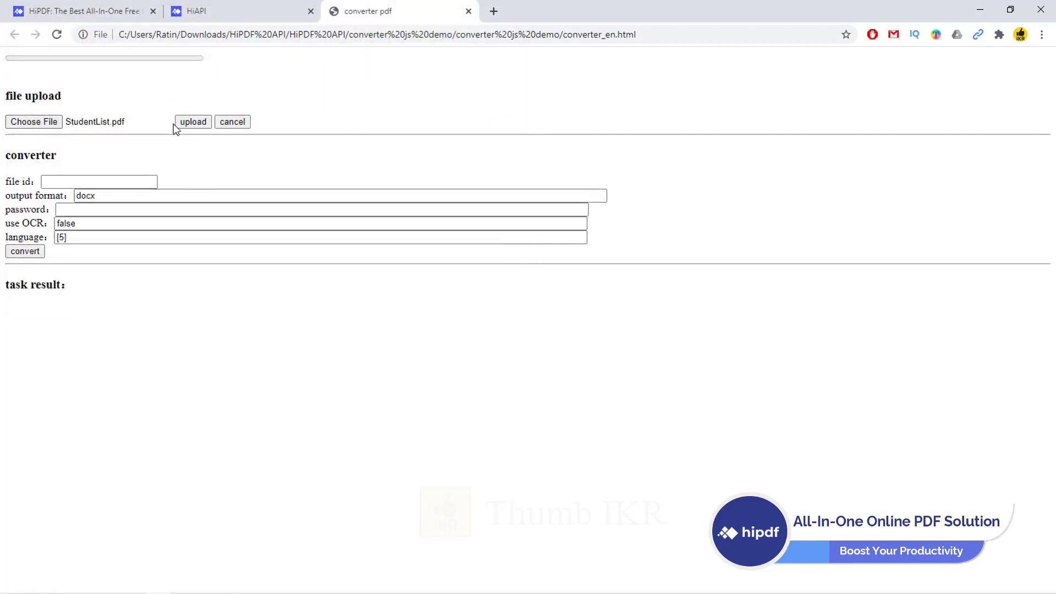
left_click(192, 122)
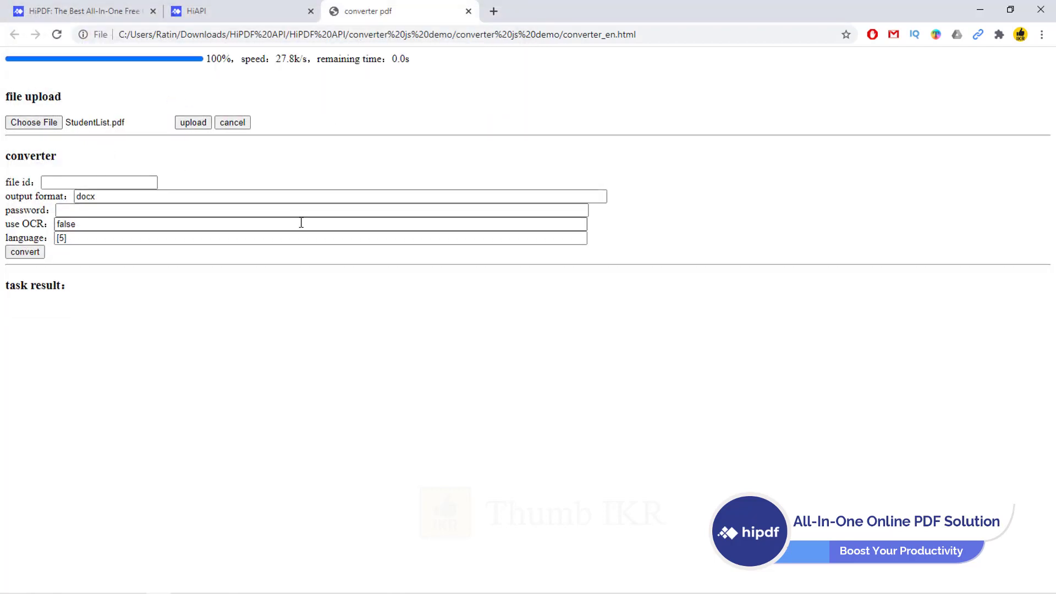
left_click(193, 122)
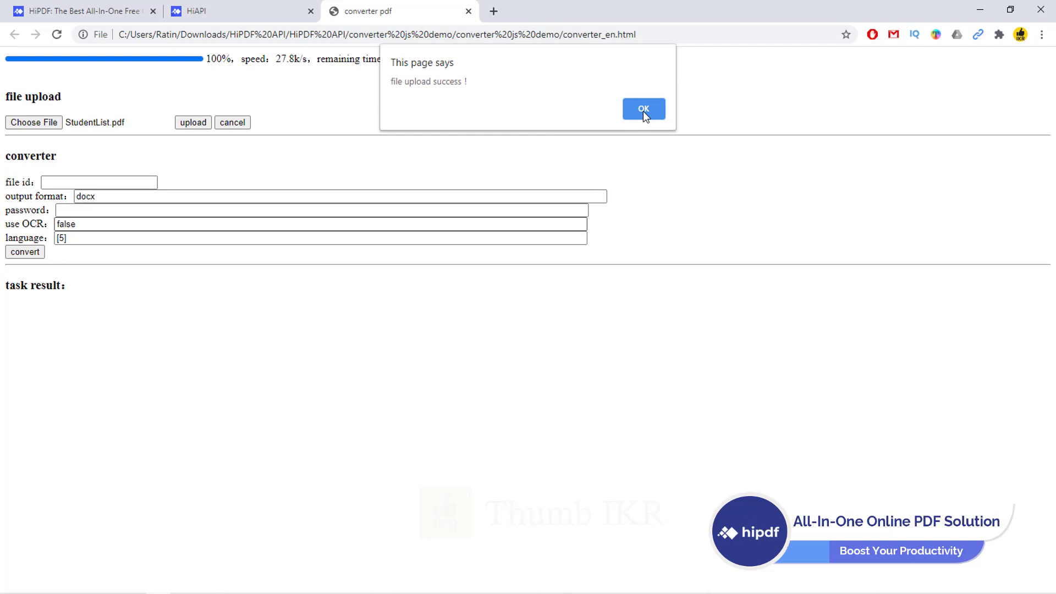
left_click(642, 109)
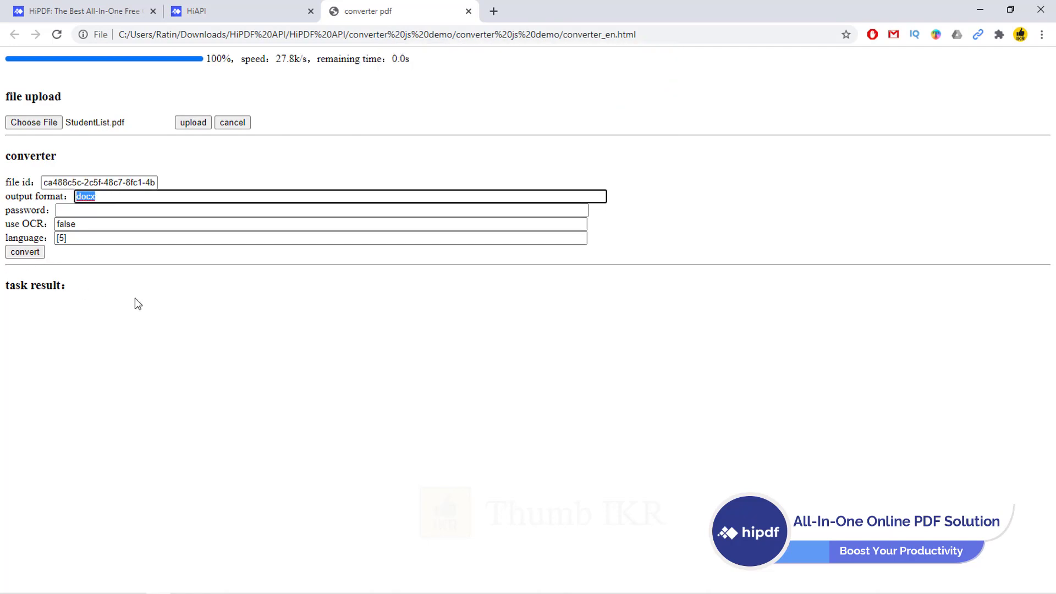
mouse_move(153, 307)
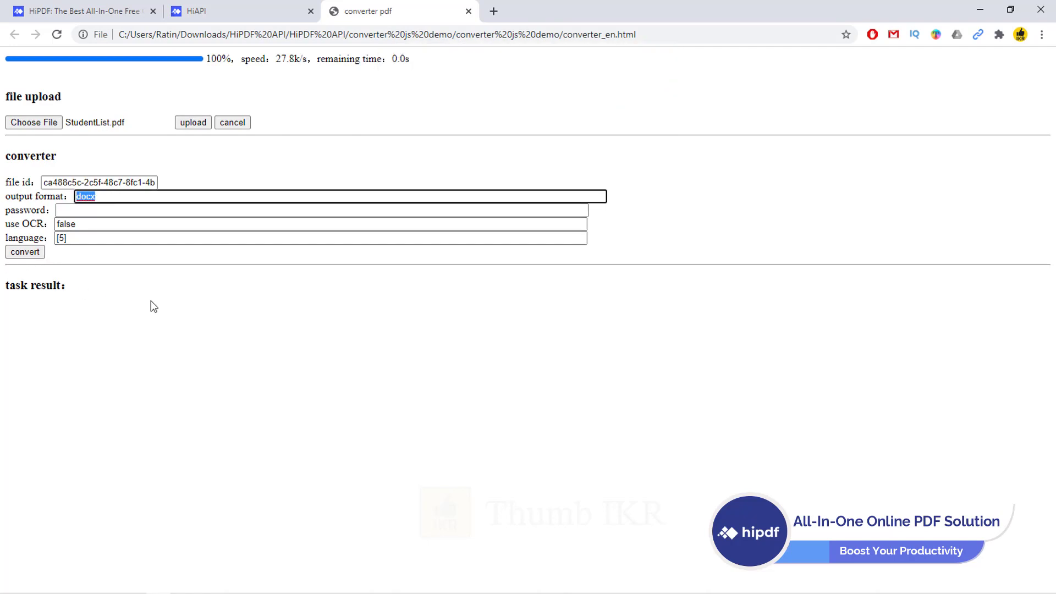
Convert the PDF to xlsx and download and open the resulting spreadsheet.
type("xlsx")
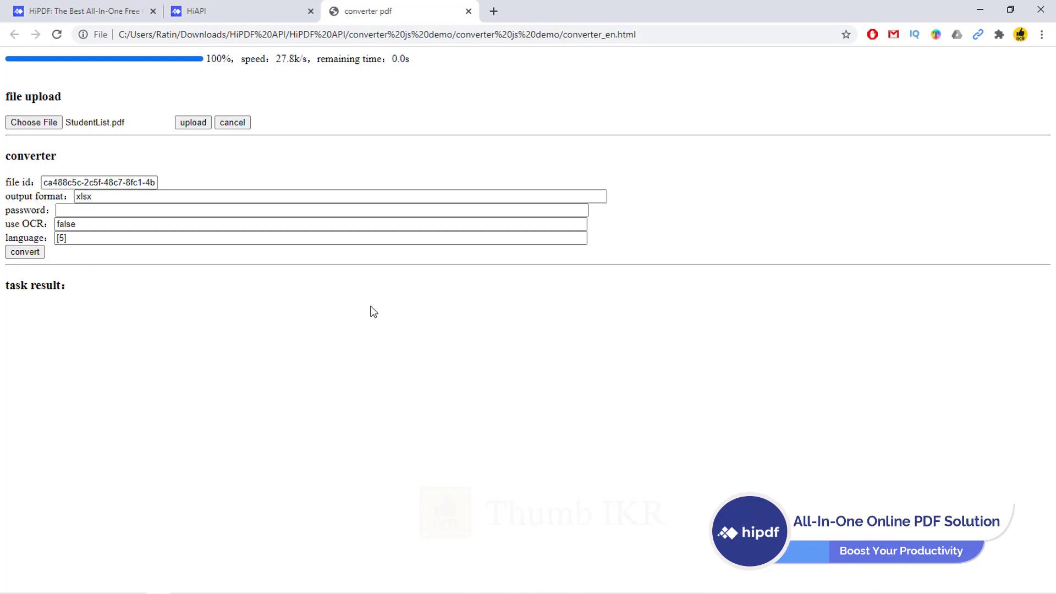
left_click(24, 252)
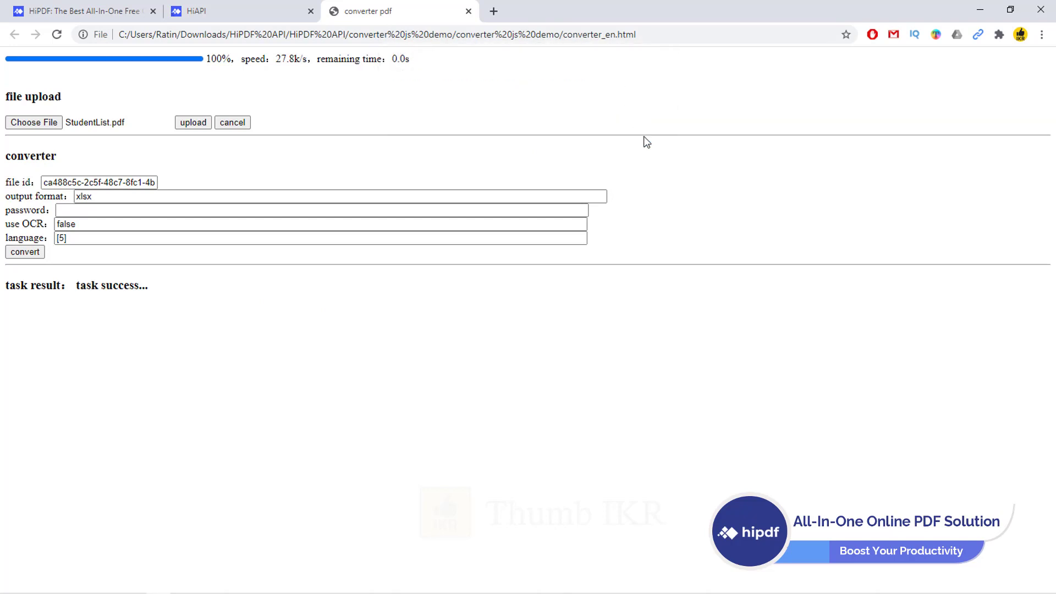
mouse_move(104, 310)
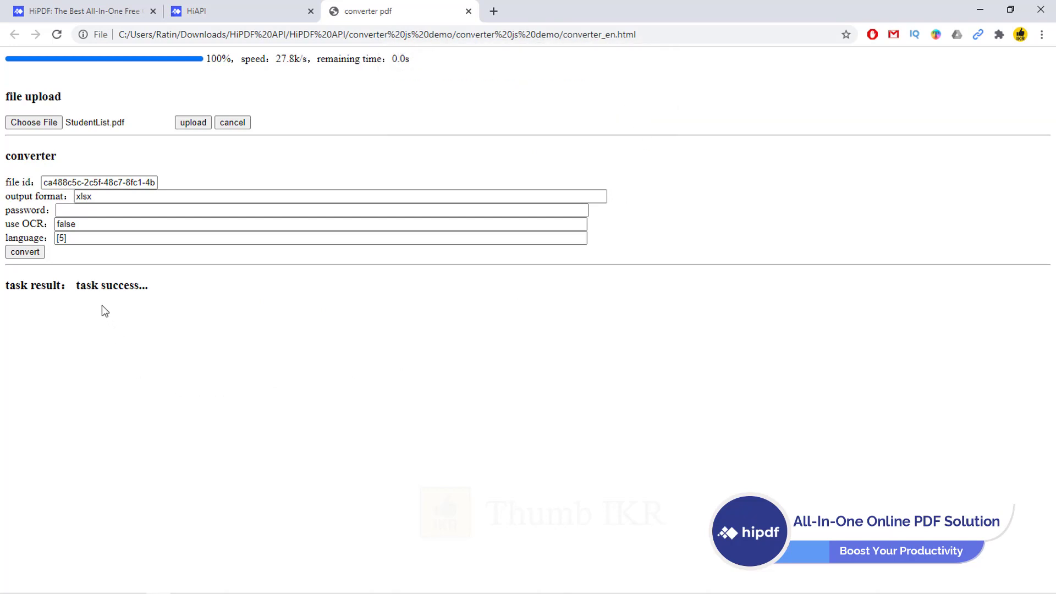
left_click(25, 252)
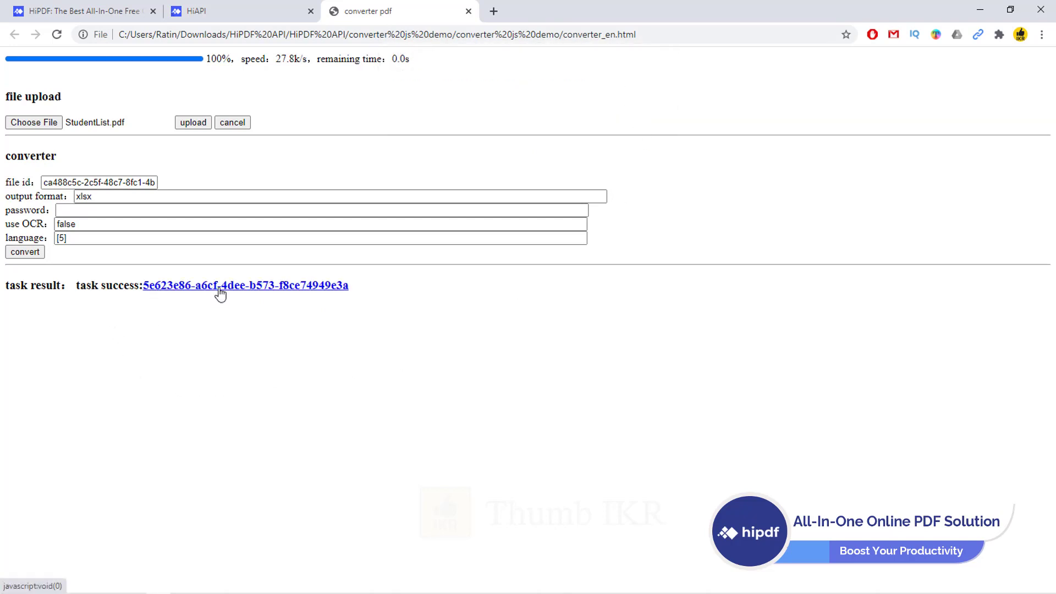
left_click(246, 285)
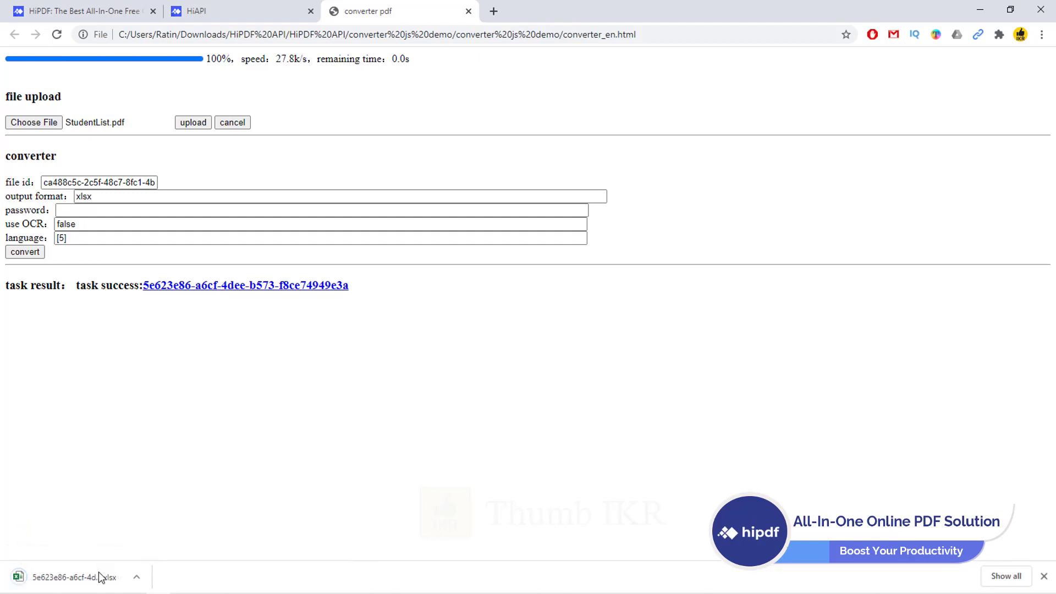
left_click(74, 577)
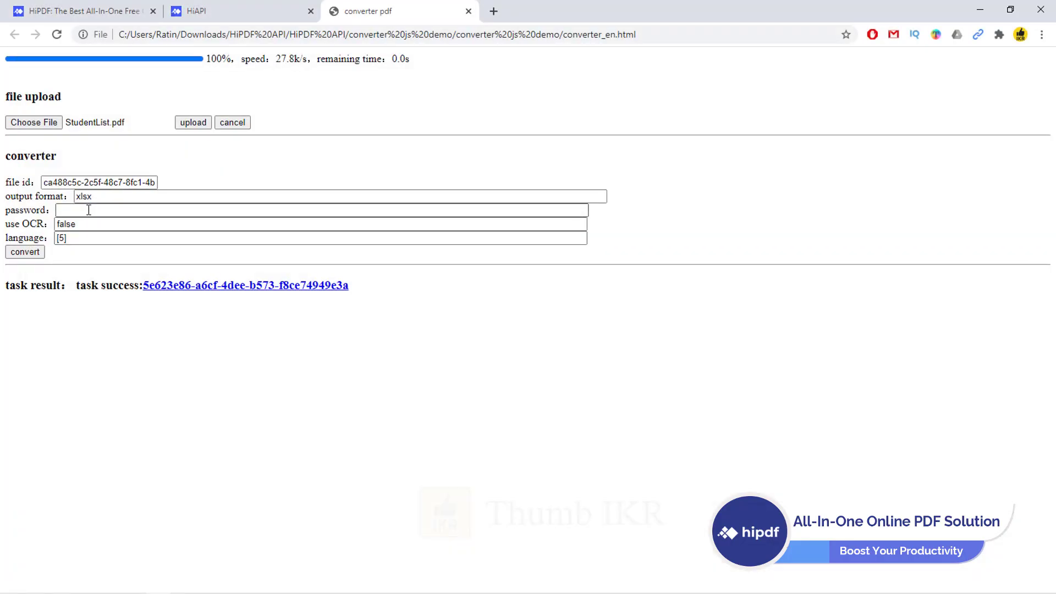
Convert the PDF to docx and download the result.
type("docx")
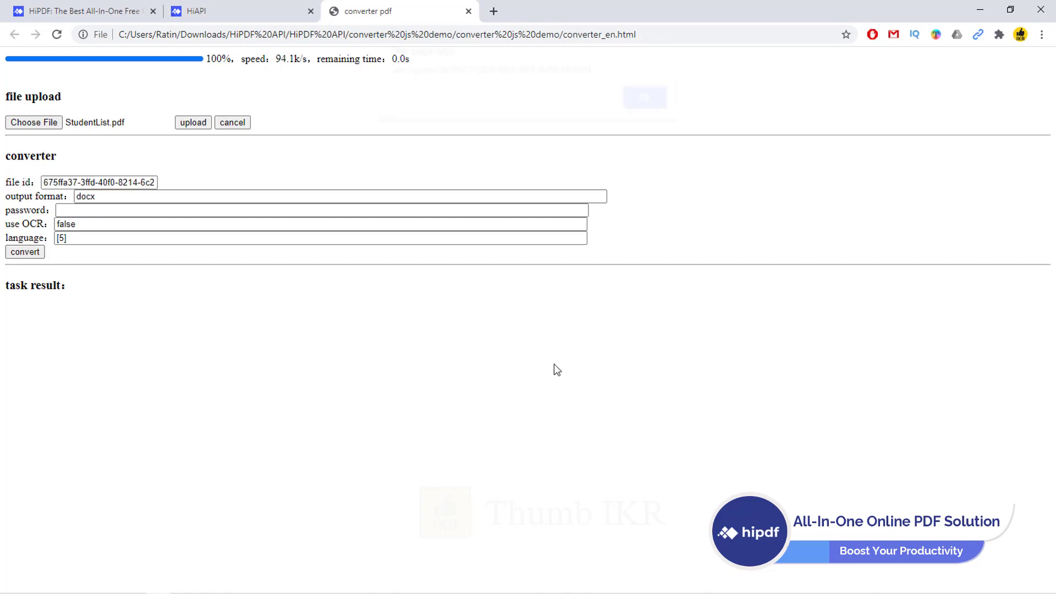
left_click(25, 252)
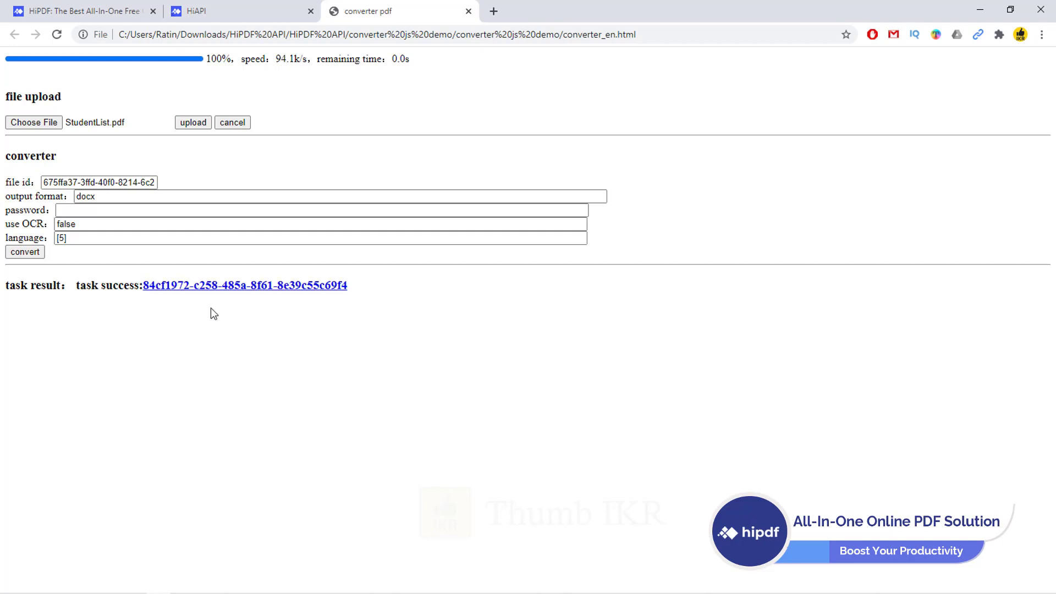
left_click(244, 285)
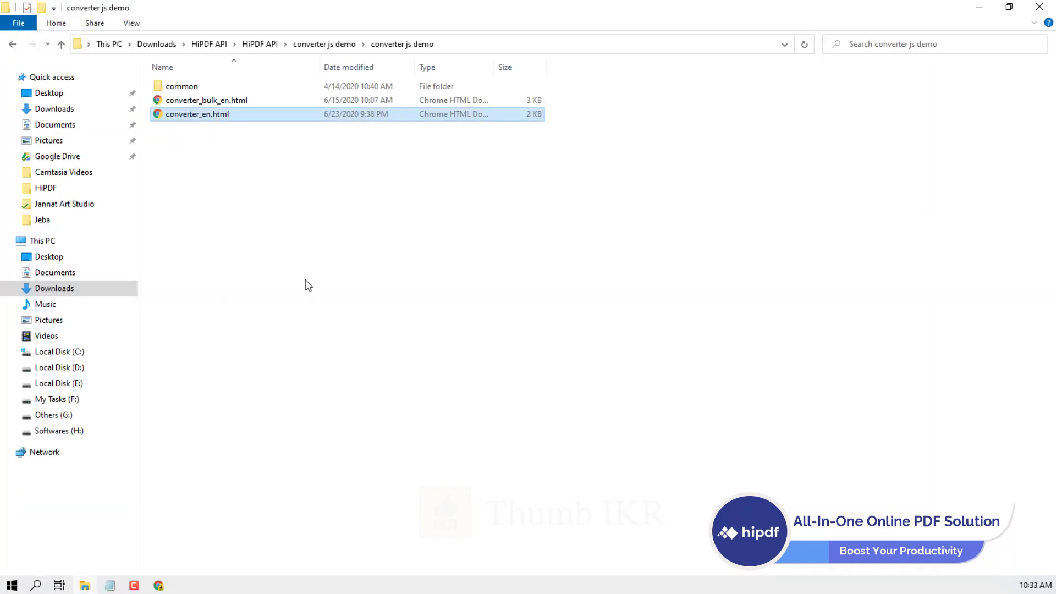
Return File Explorer to the HiPDF API folder and launch Visual Studio 2019 via taskbar search.
left_click(259, 44)
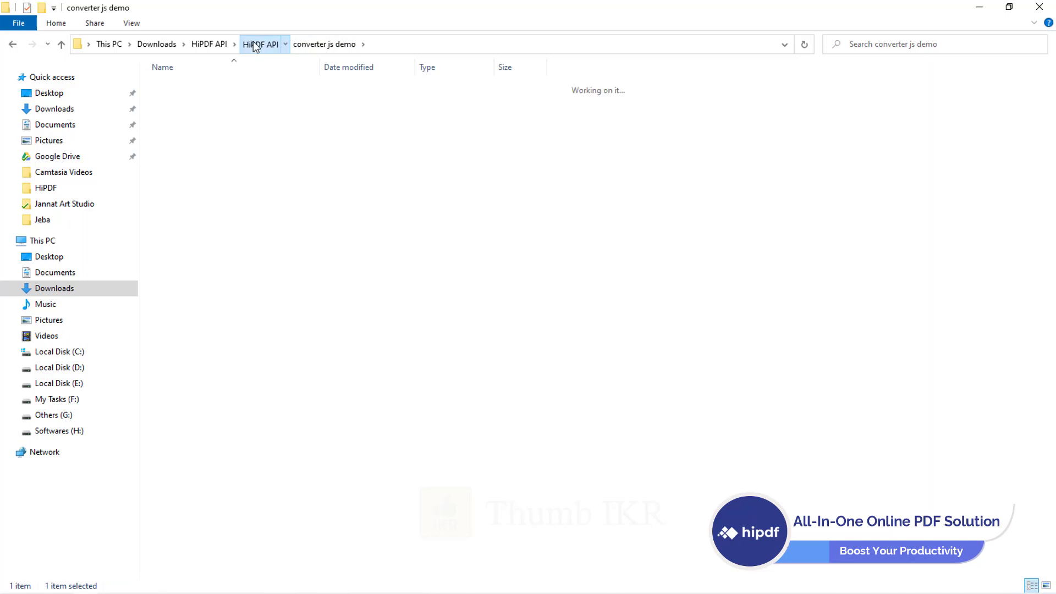
left_click(259, 44)
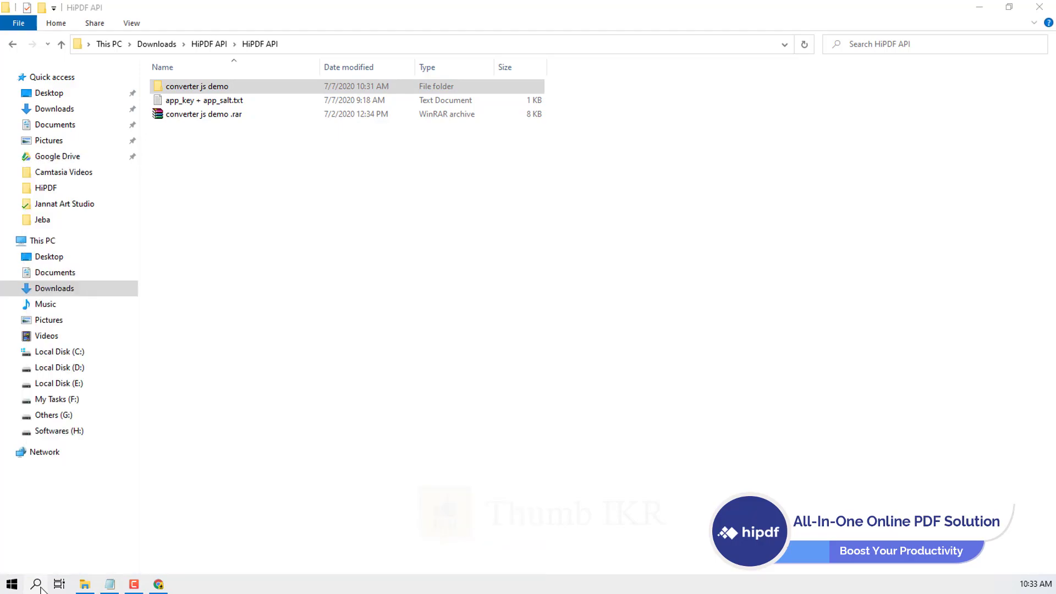
left_click(133, 584)
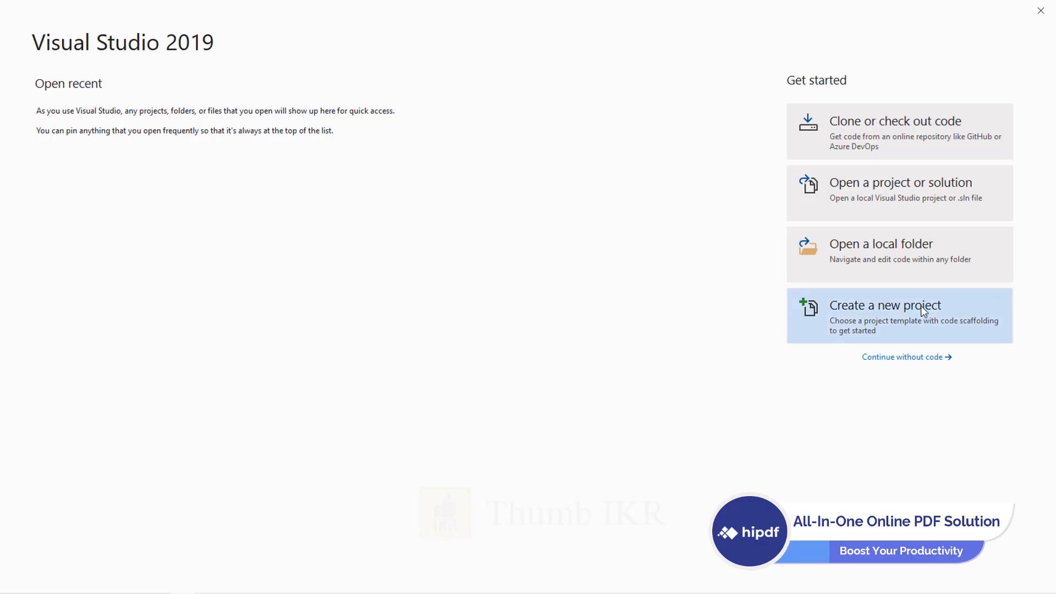
Create an ASP.NET Core Web Application named HiPDF with the Model-View-Controller template.
left_click(885, 305)
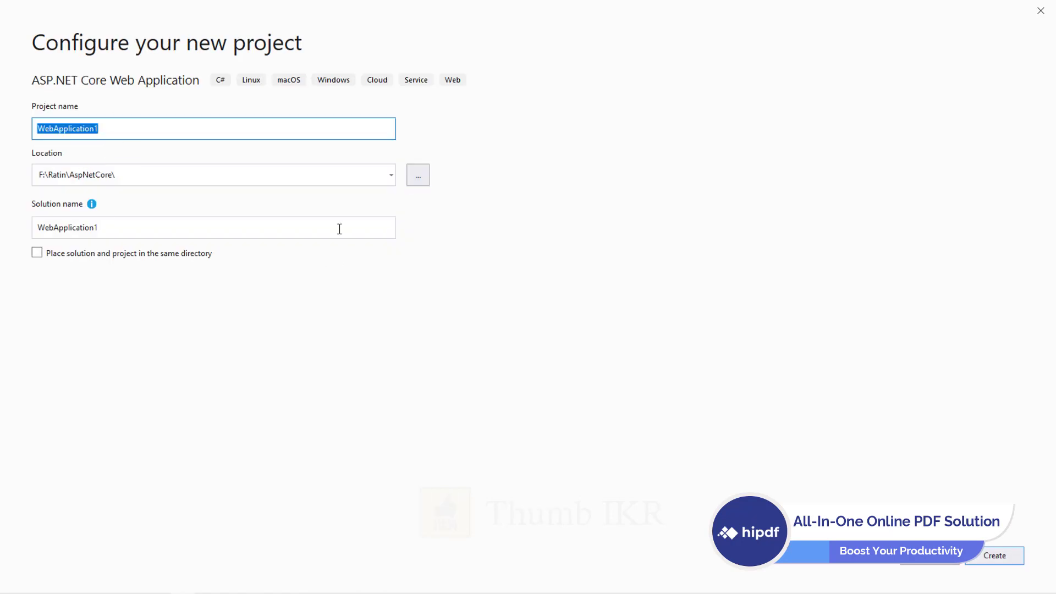
type("HiPDF")
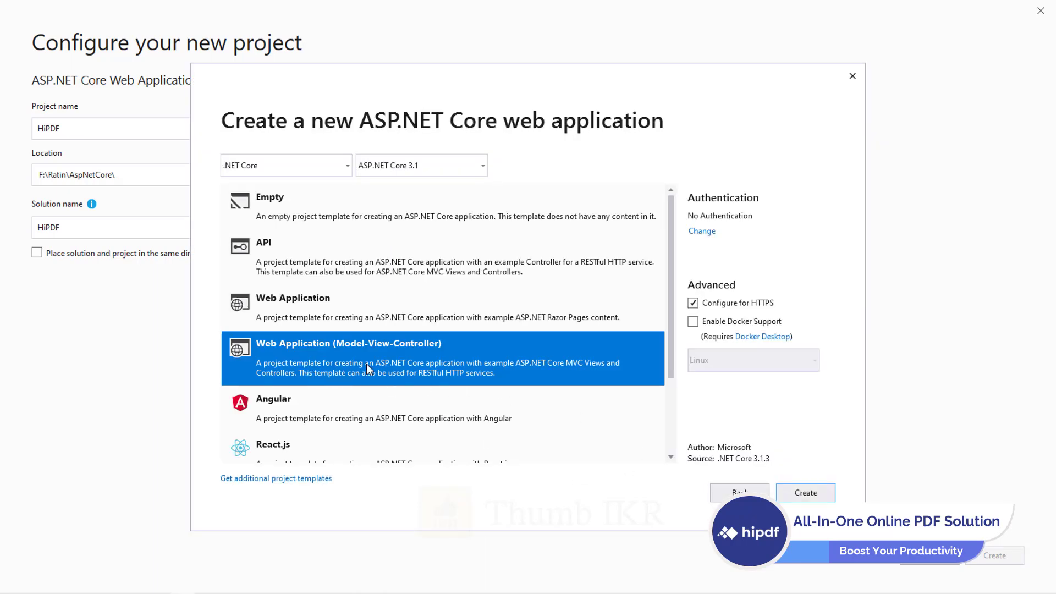
left_click(805, 492)
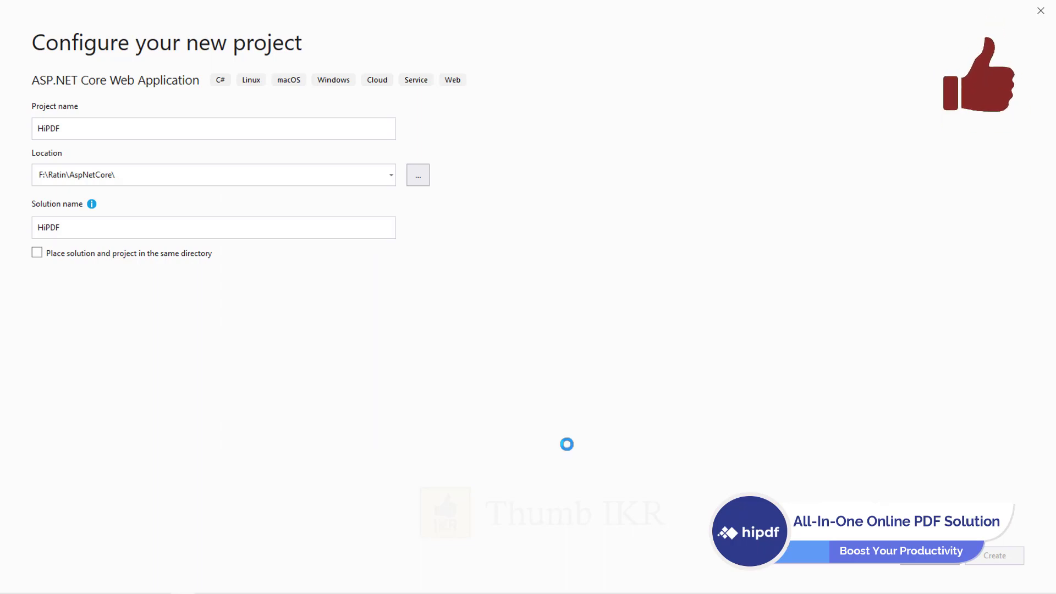
left_click(997, 555)
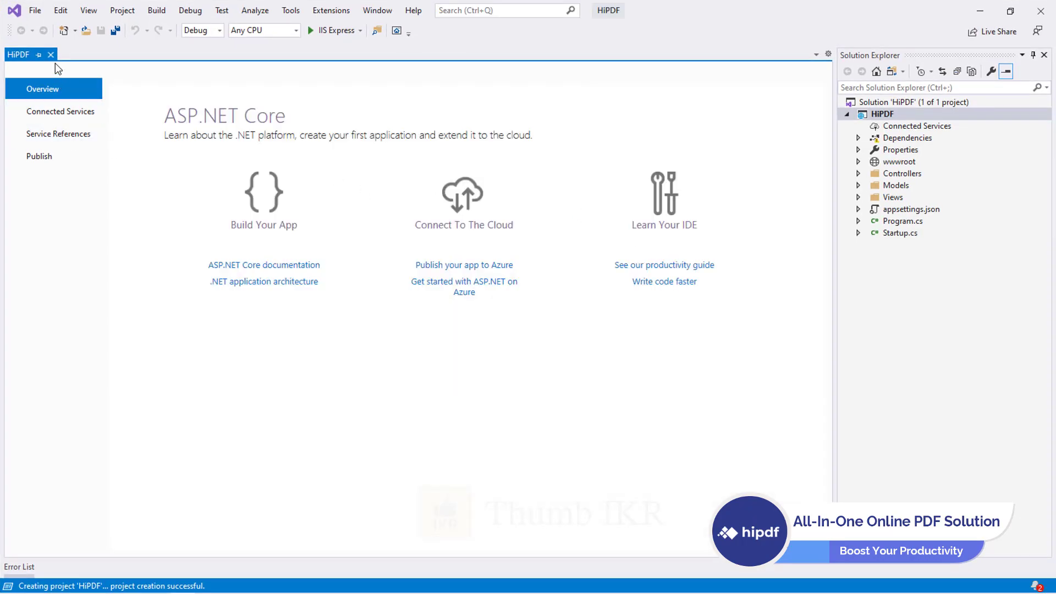
Close the overview page and add a new folder named HiPDF under wwwroot/js.
left_click(50, 54)
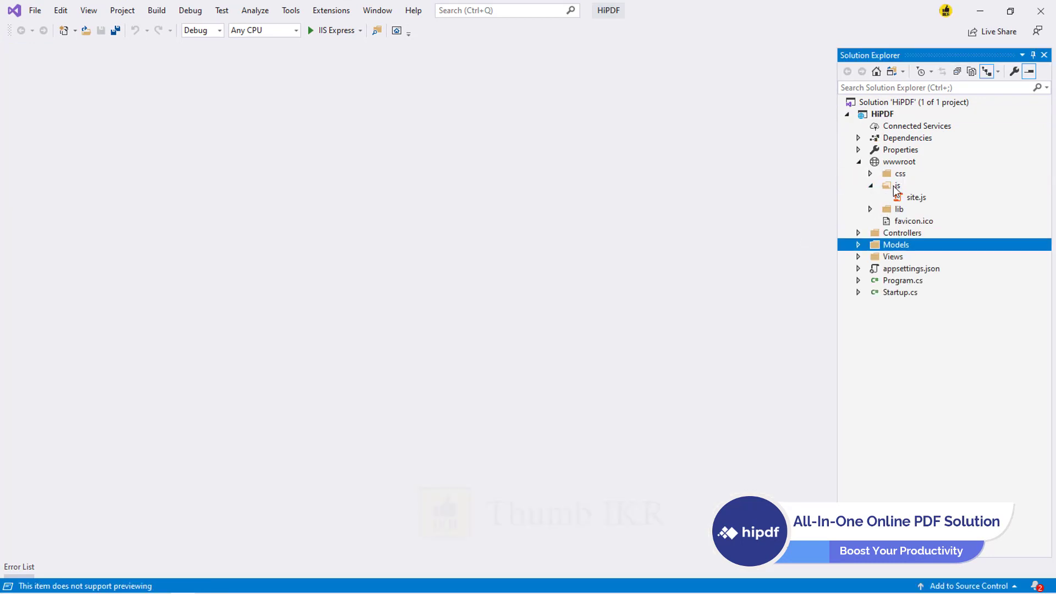
right_click(897, 244)
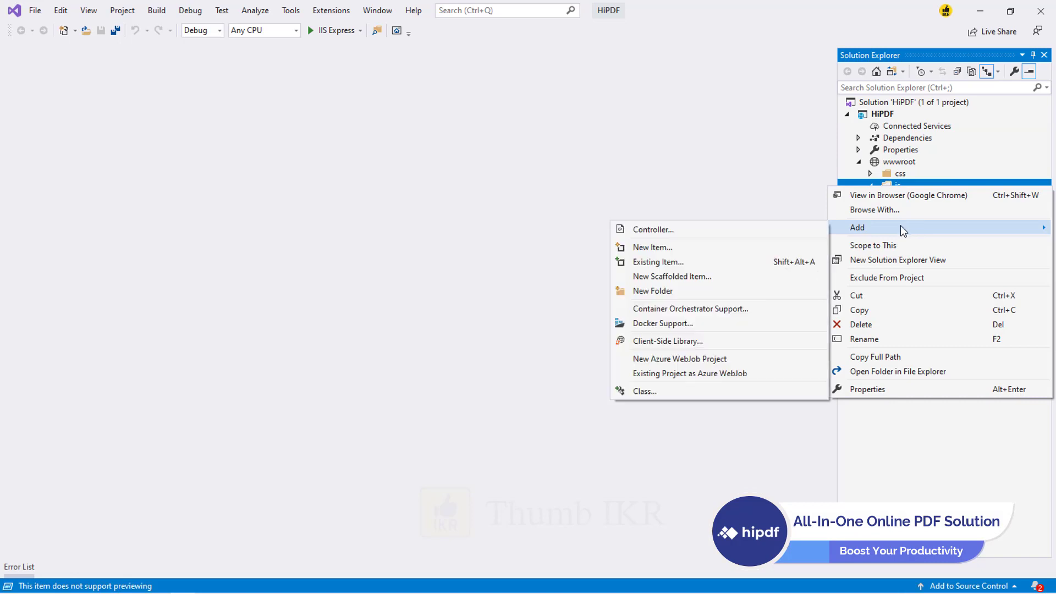
left_click(652, 290)
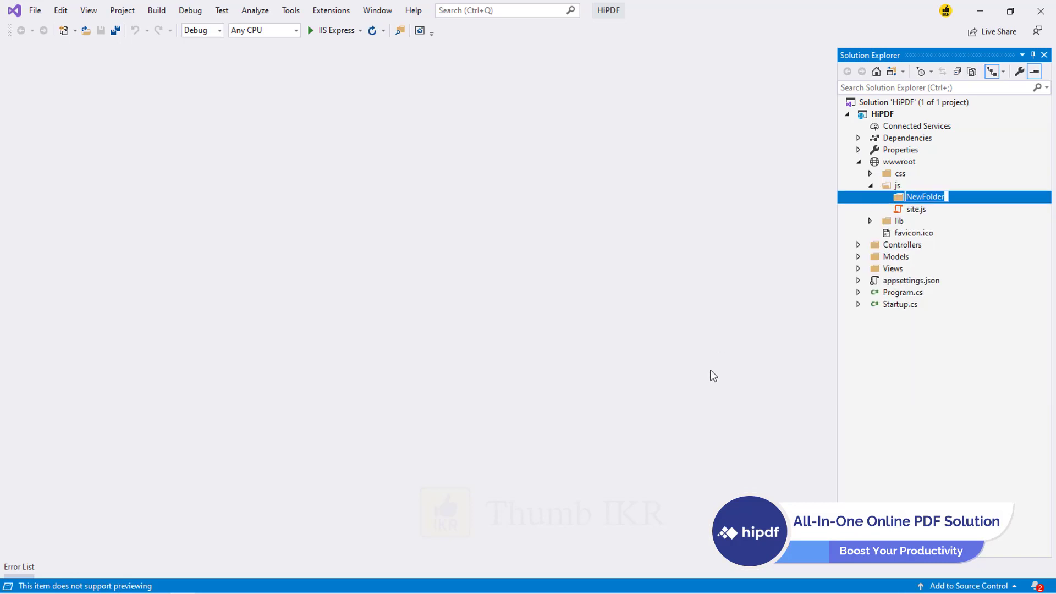
type("HiPDF")
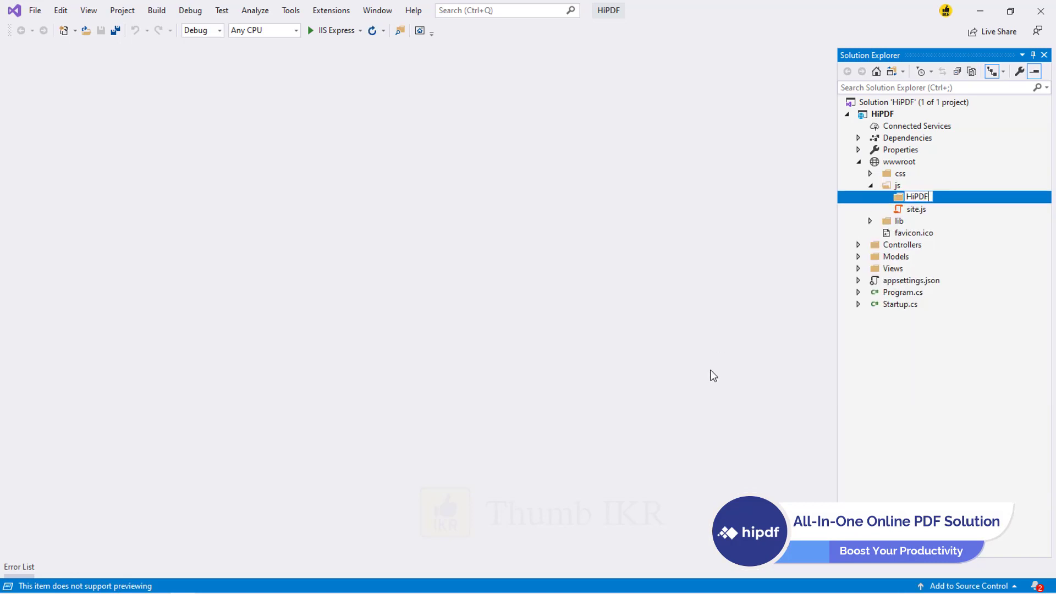
Add common.js and md5.js from the converter js demo folder into HiPDF, then open common.js.
right_click(916, 196)
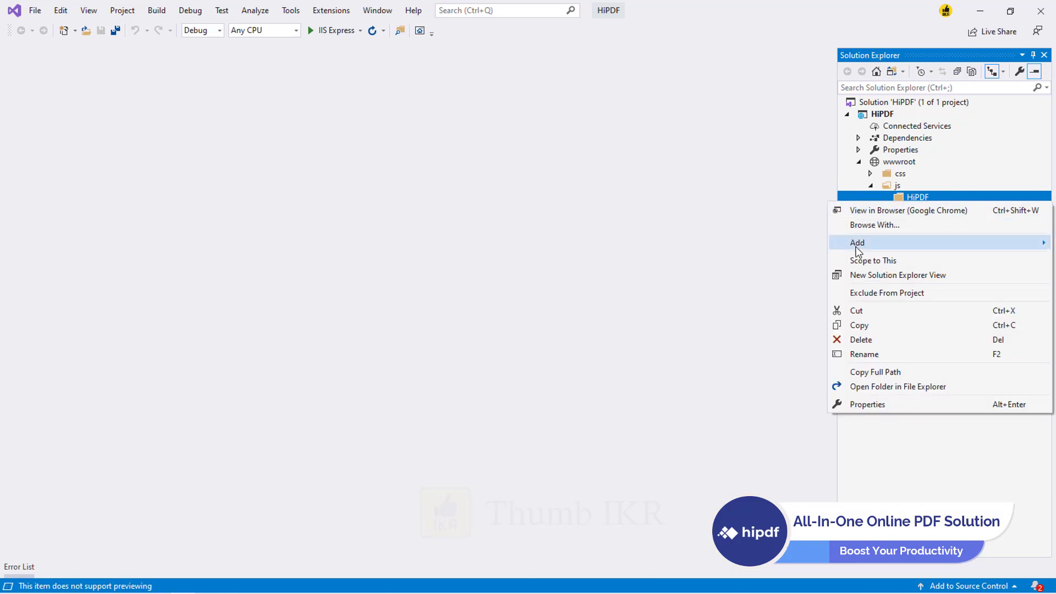
left_click(857, 243)
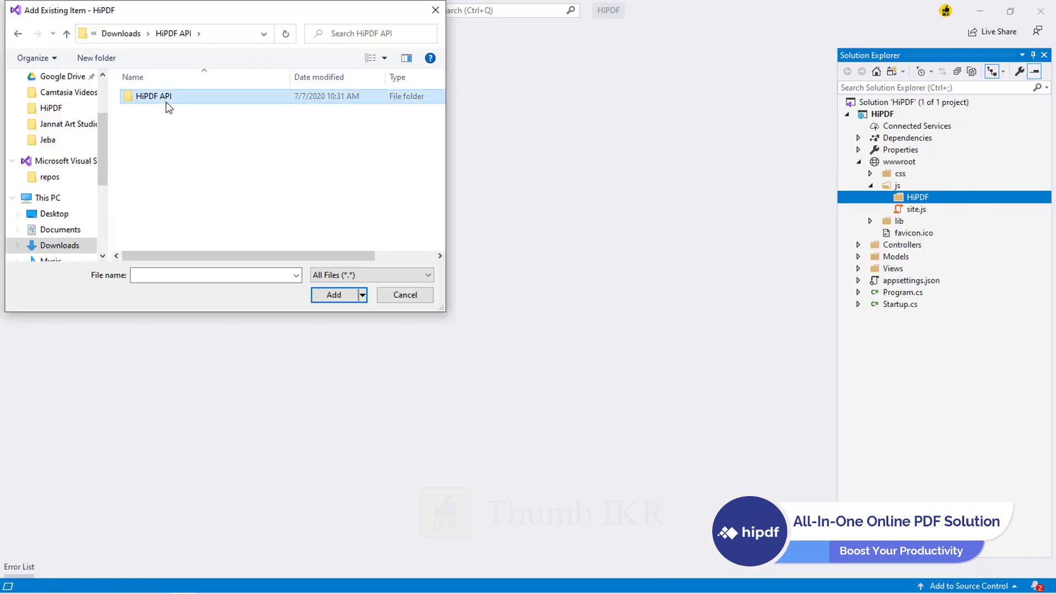
double_click(153, 96)
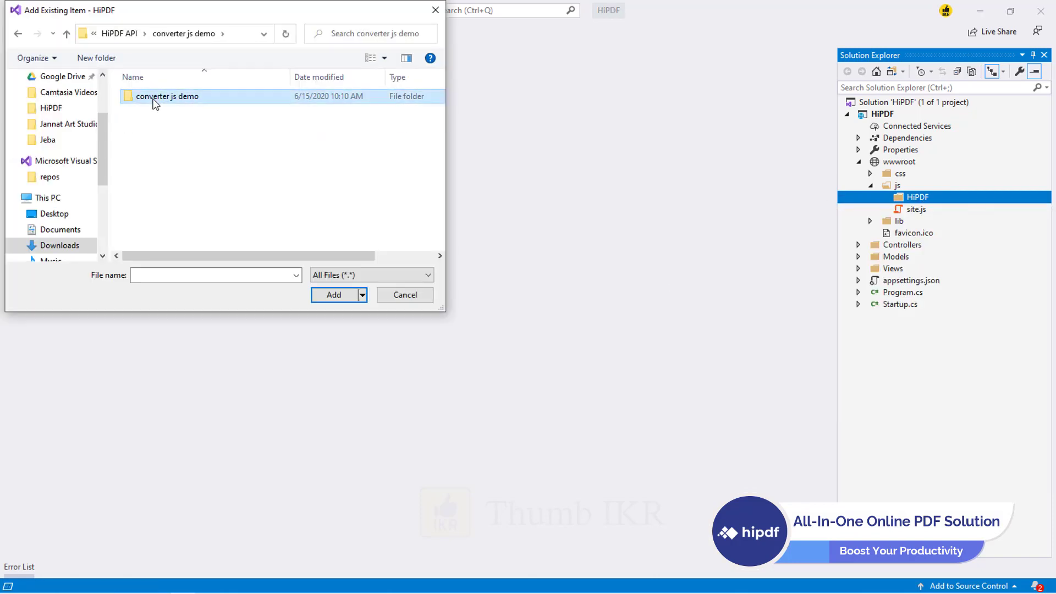
double_click(166, 96)
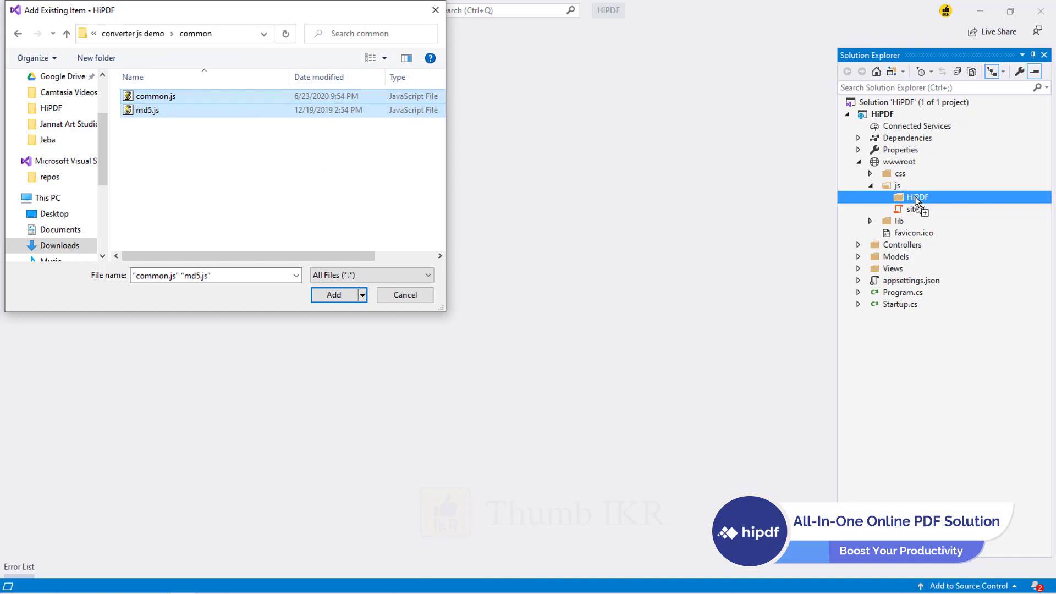
left_click(334, 295)
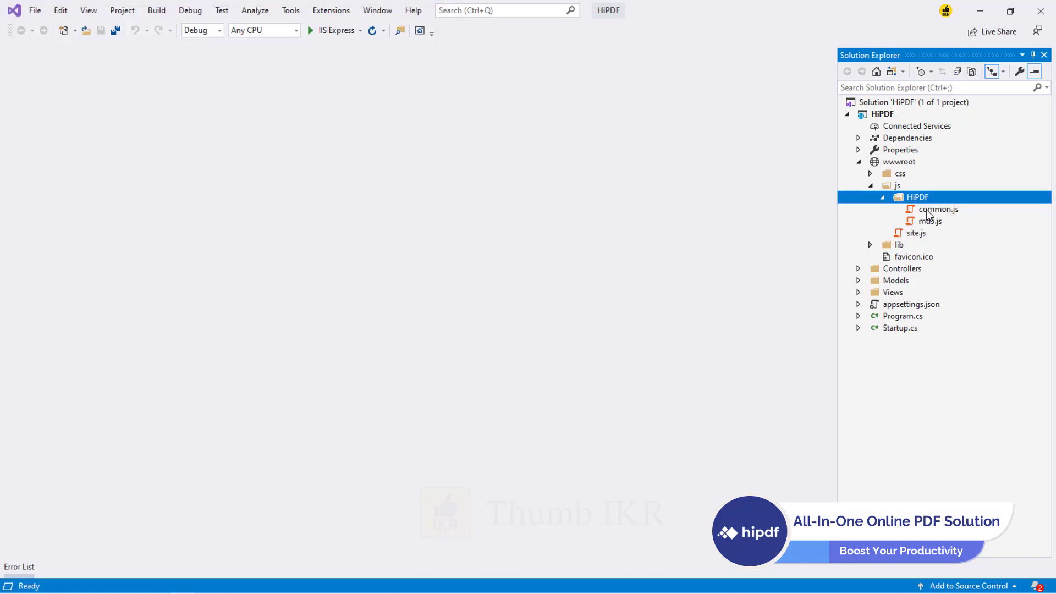
left_click(939, 209)
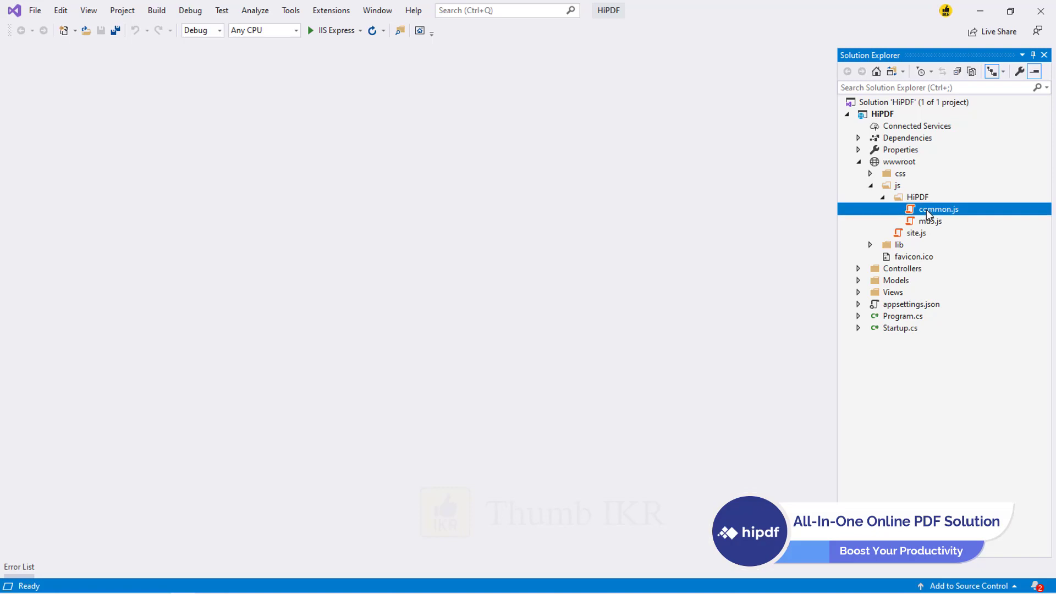
double_click(939, 209)
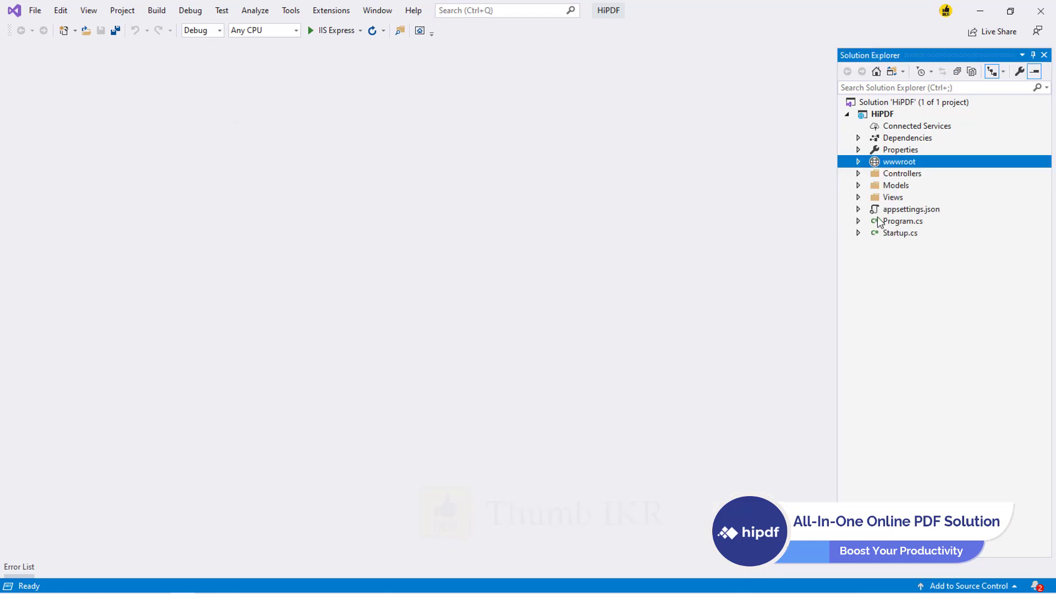
Expand Views > Home in Solution Explorer and open Index.cshtml.
left_click(859, 197)
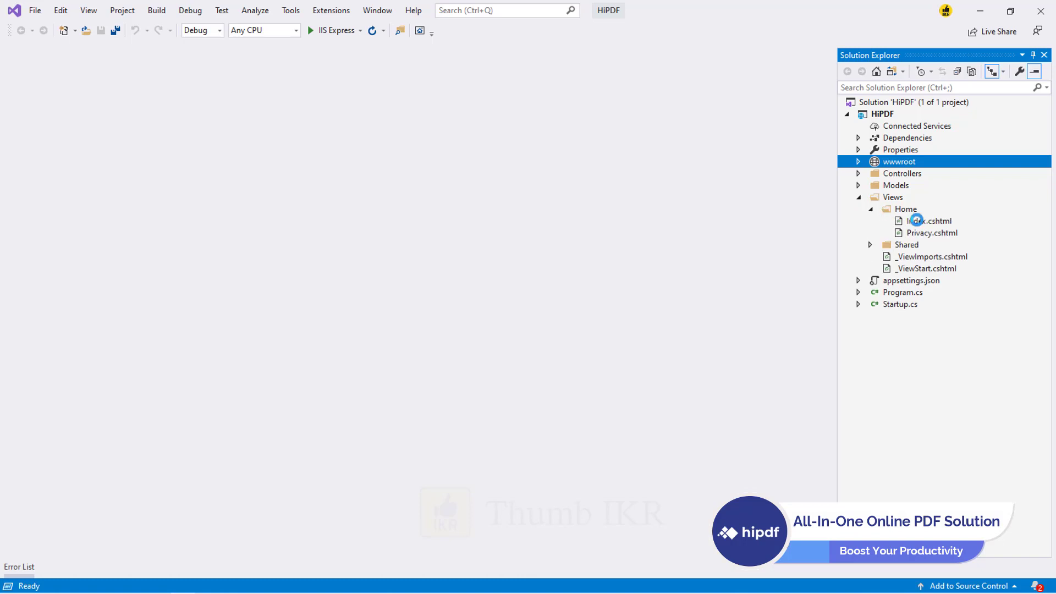
double_click(928, 221)
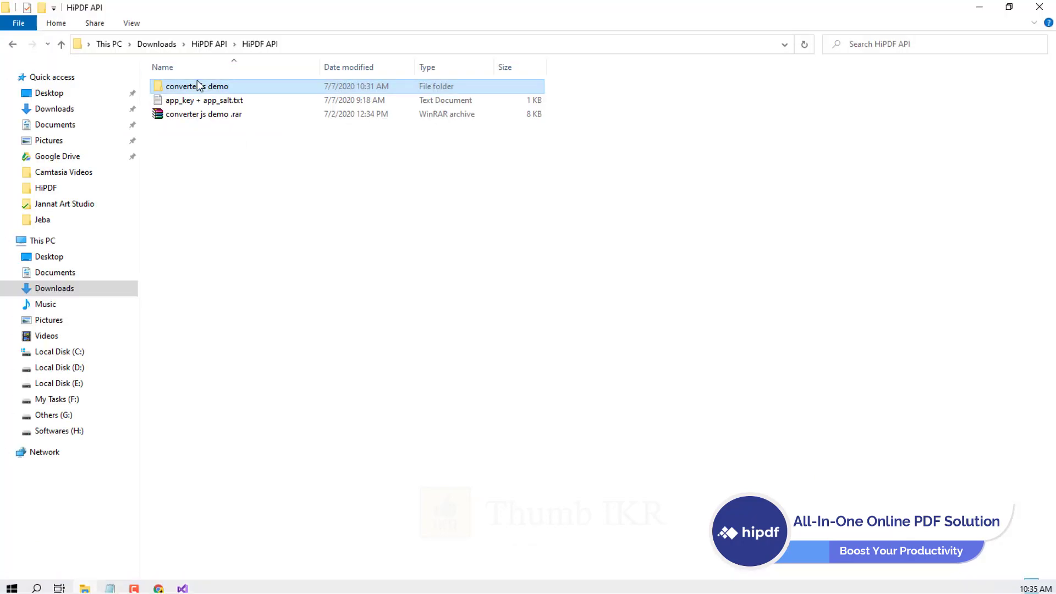
Open converter_en.html from the converter js demo folder in another application.
double_click(198, 86)
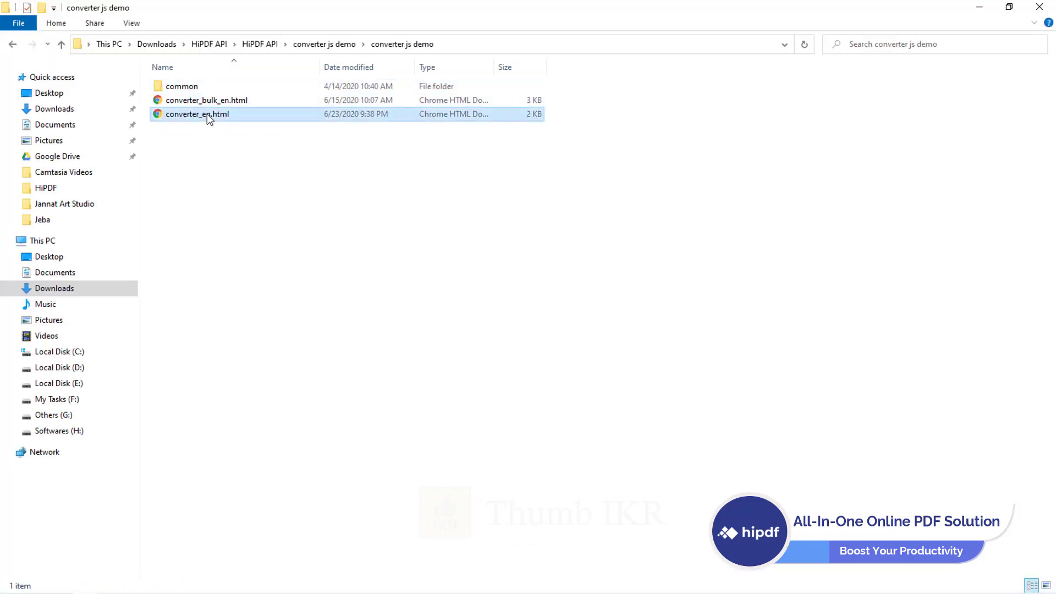
right_click(198, 114)
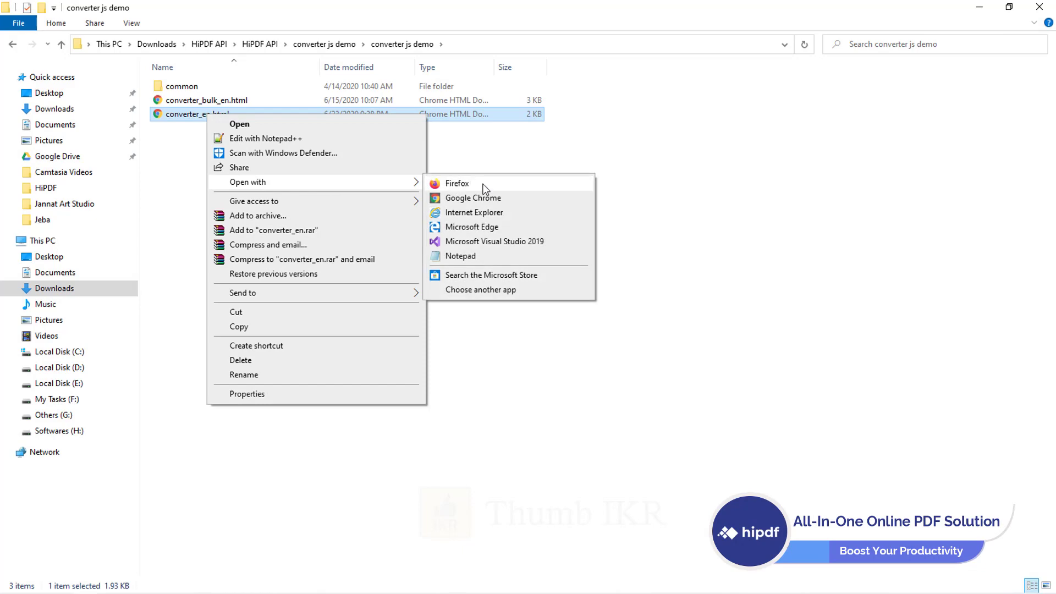
left_click(459, 256)
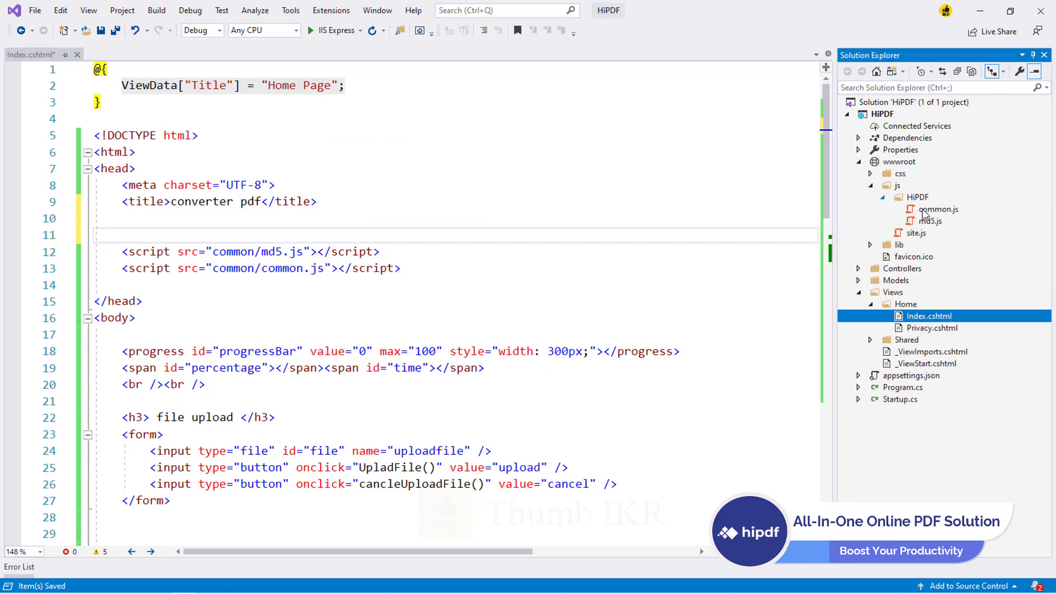
Point Index.cshtml to ~/js/HiPDF/md5.js and common.js, drop old common/ scripts, and run on IIS Express.
left_click(930, 220)
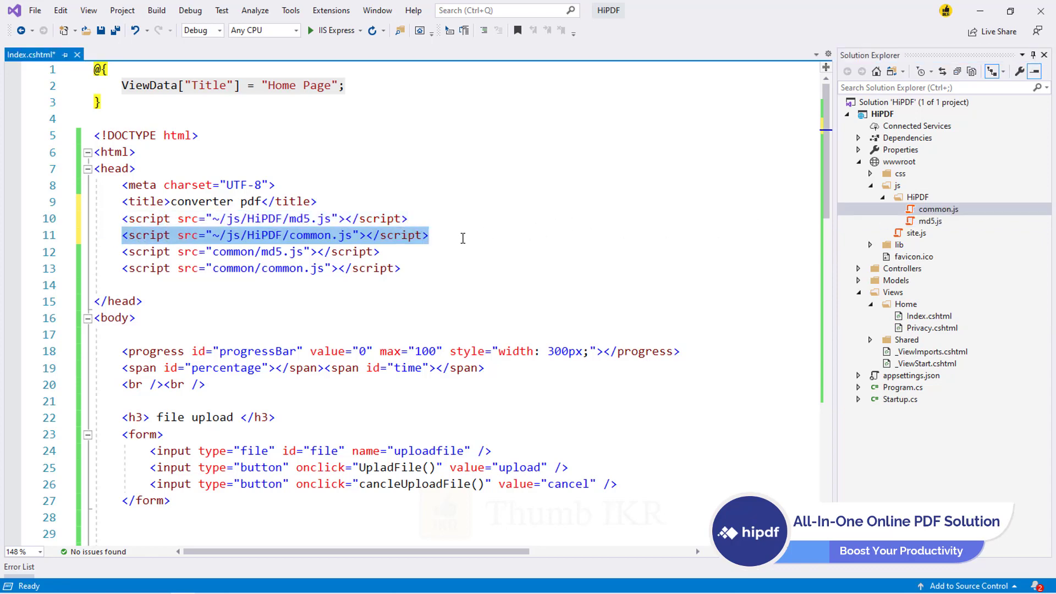
key("enter")
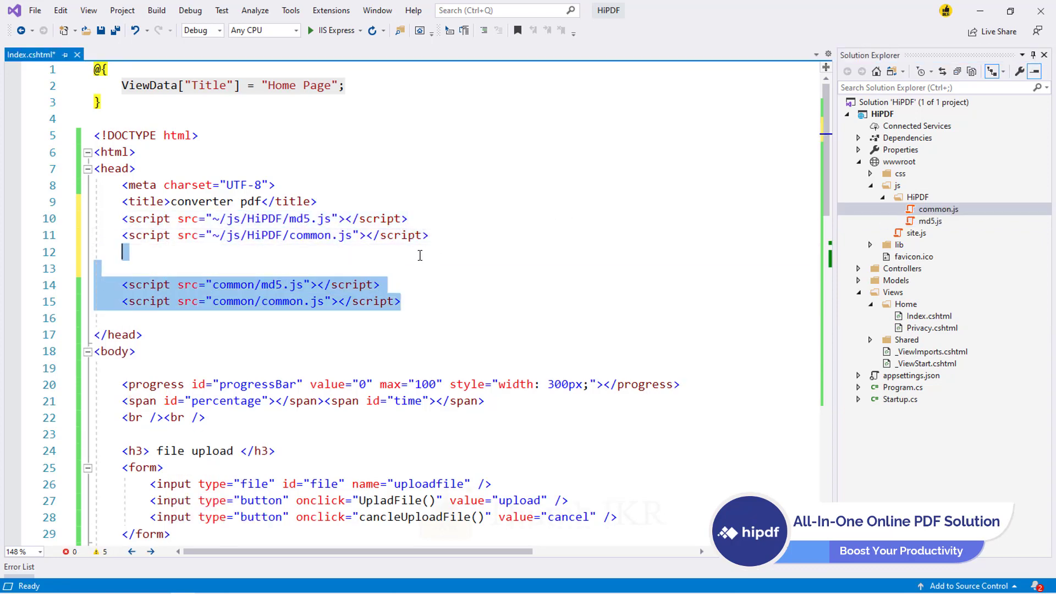
key("Delete")
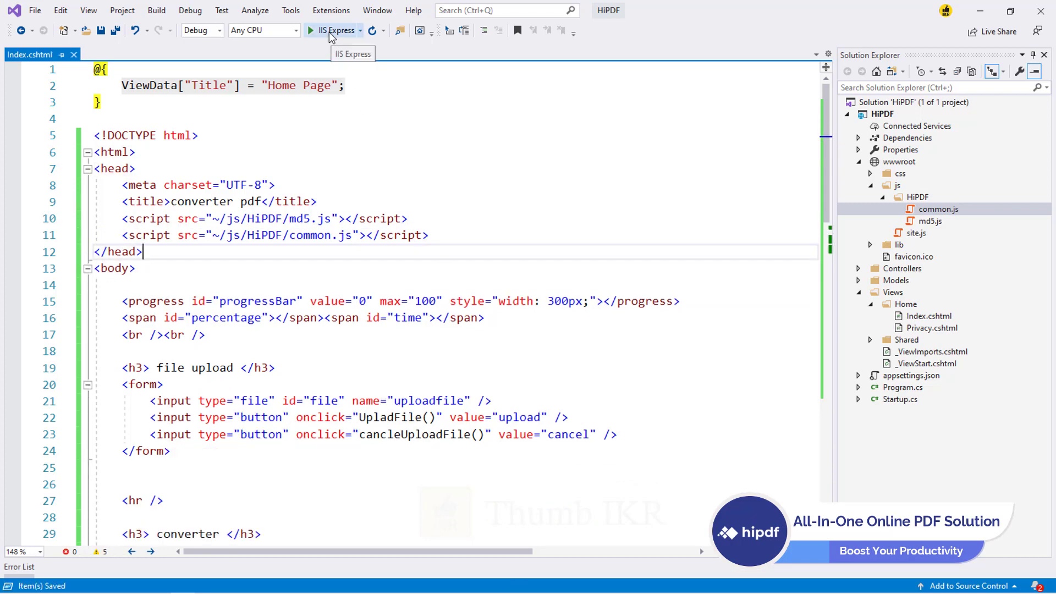
left_click(309, 30)
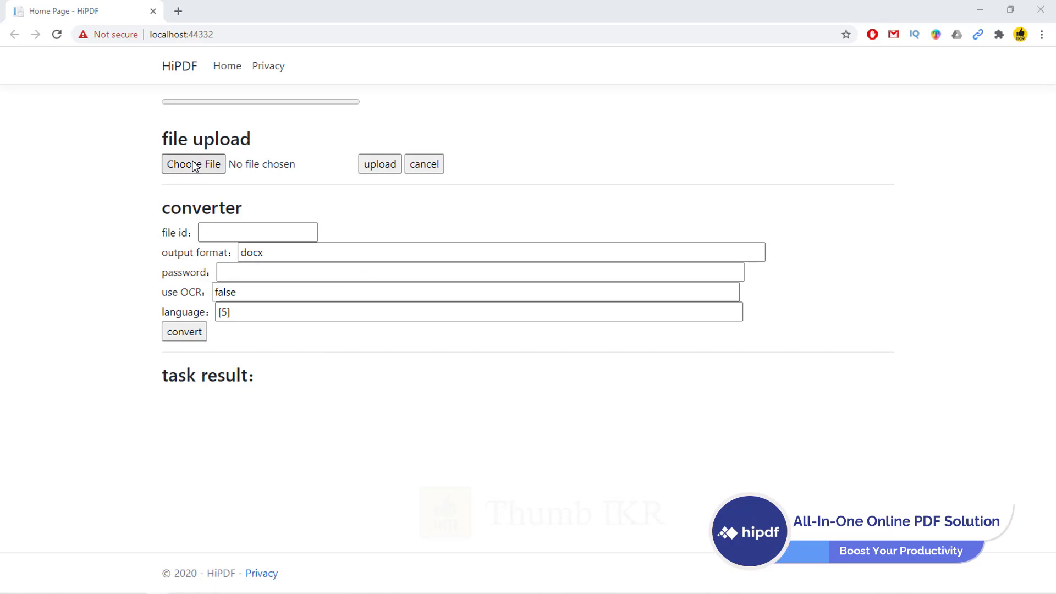
Upload StudentList.pdf to the local HiPDF app and get a file id.
left_click(193, 164)
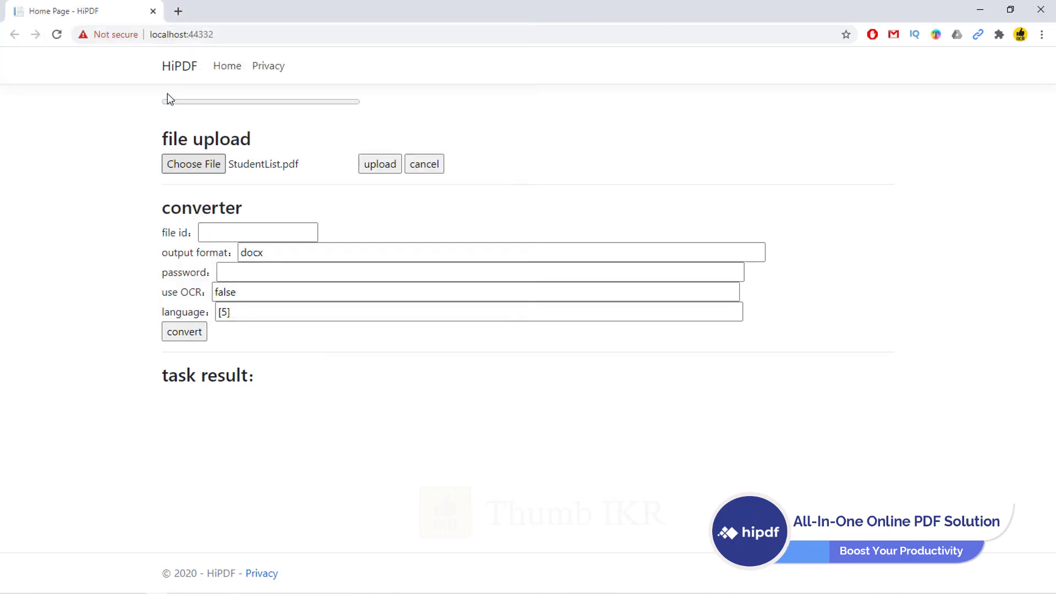
left_click(379, 164)
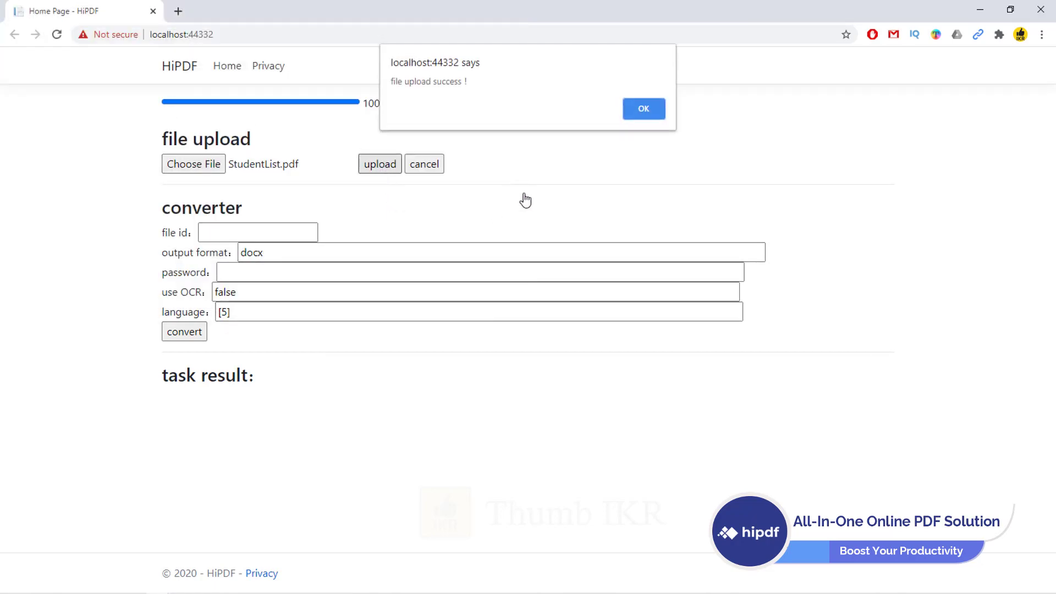
left_click(642, 108)
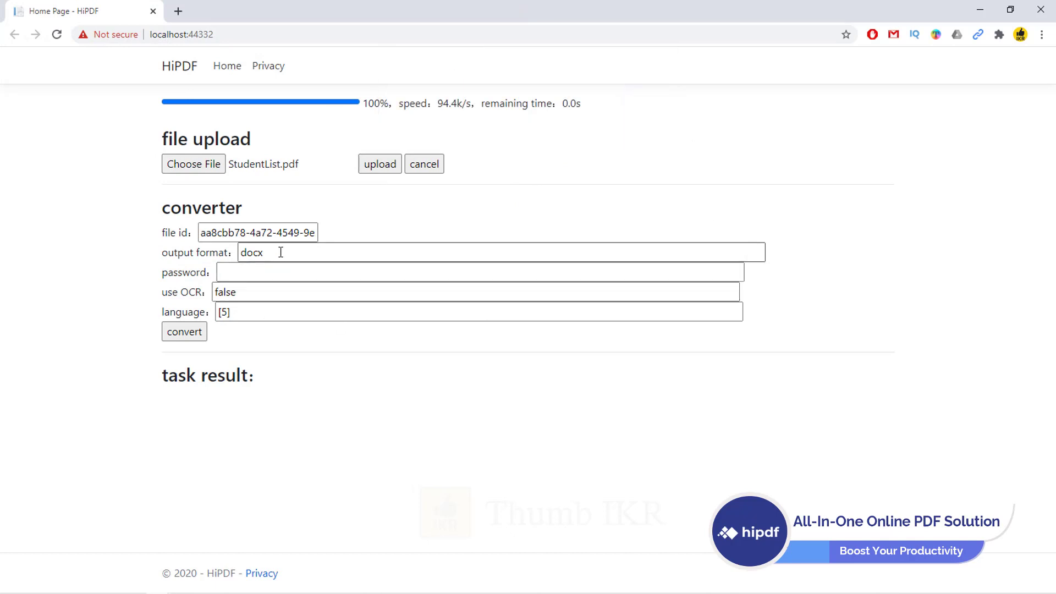
Convert the uploaded StudentList.pdf to docx successfully.
double_click(251, 252)
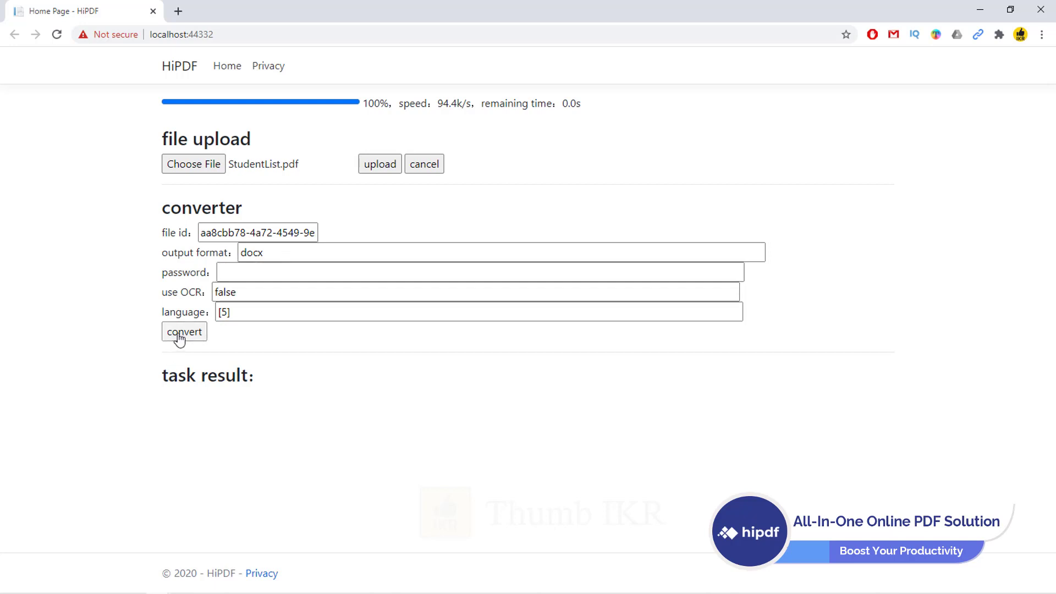
left_click(184, 331)
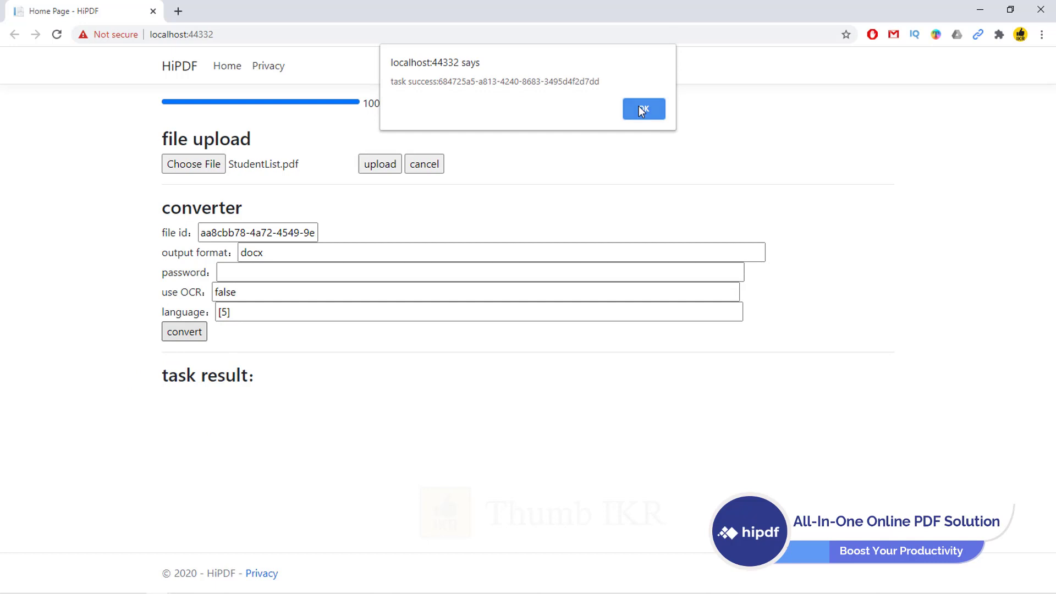
left_click(643, 109)
type("xlsx")
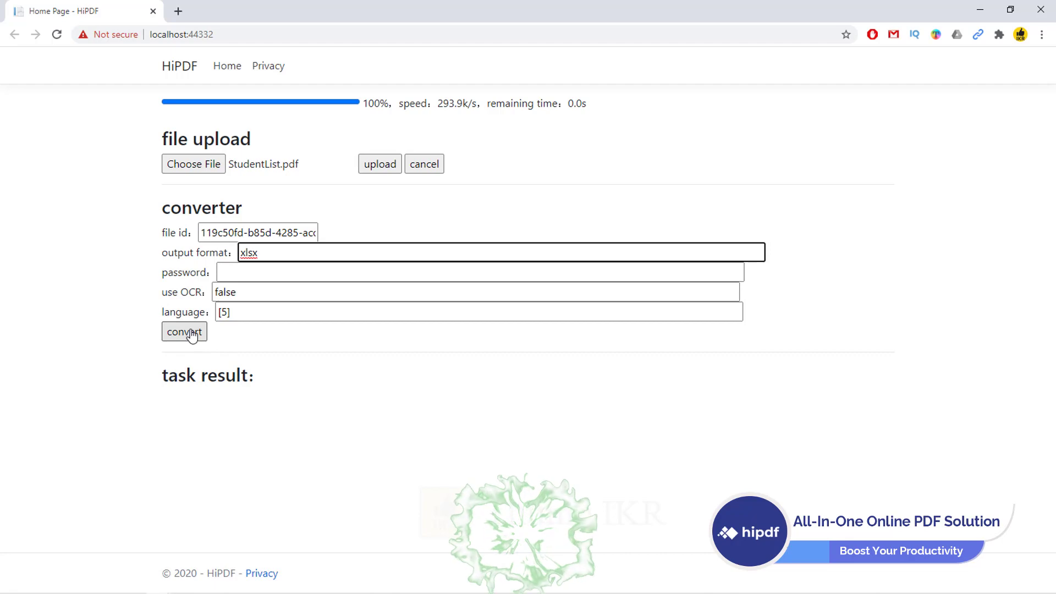
Convert StudentList.pdf to xlsx, download the result, and return to the hipdf.com tab.
left_click(184, 332)
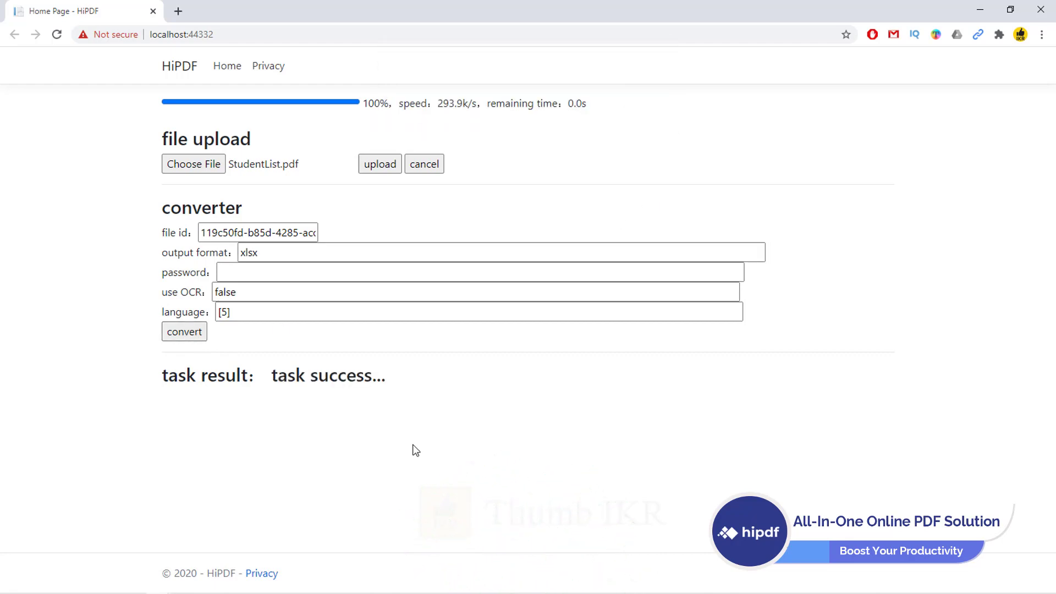
left_click(184, 331)
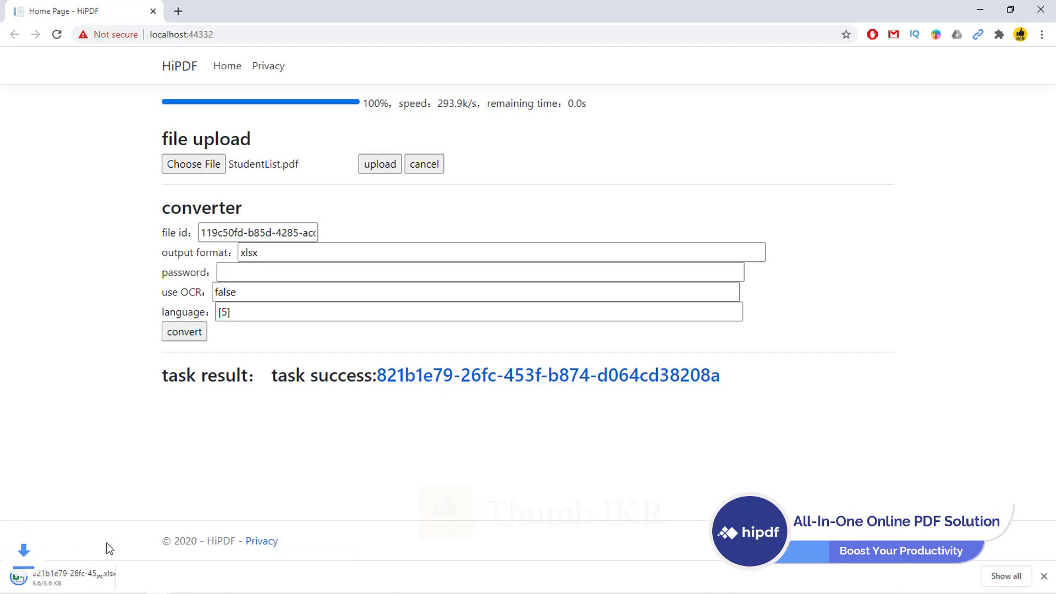
left_click(61, 576)
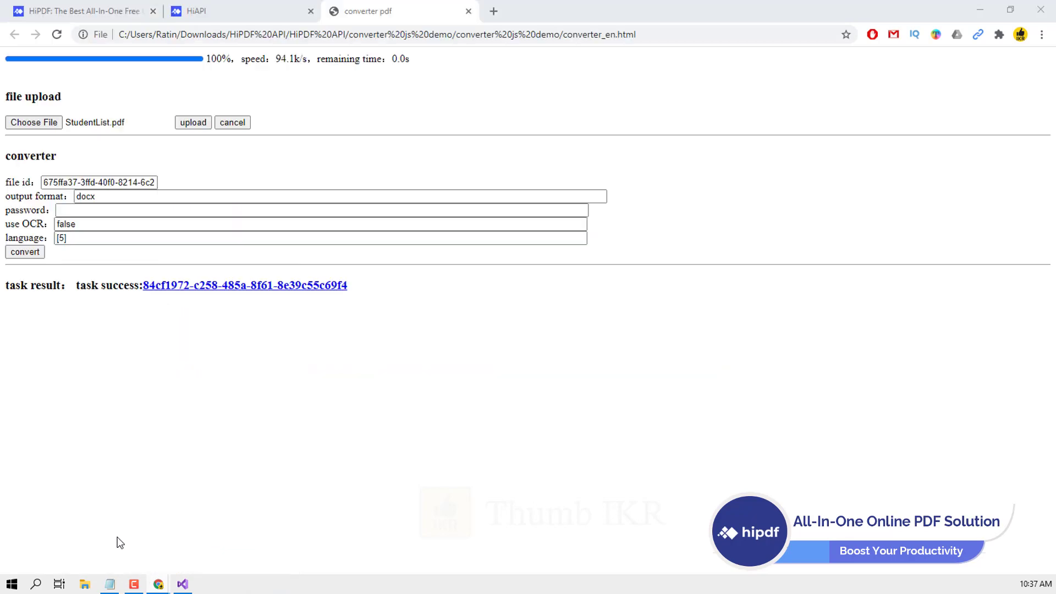
left_click(80, 11)
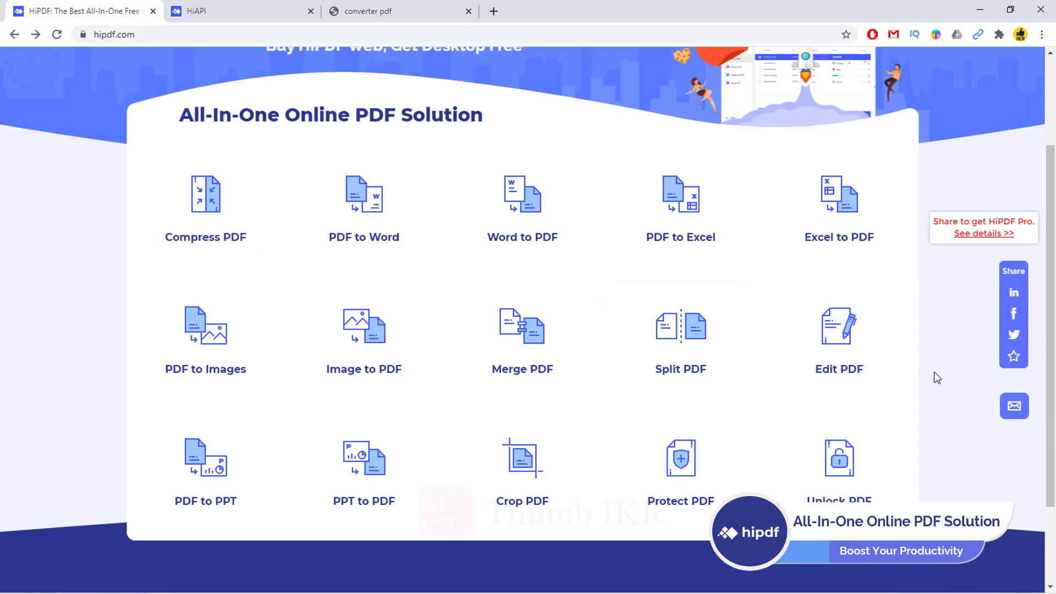
mouse_move(948, 376)
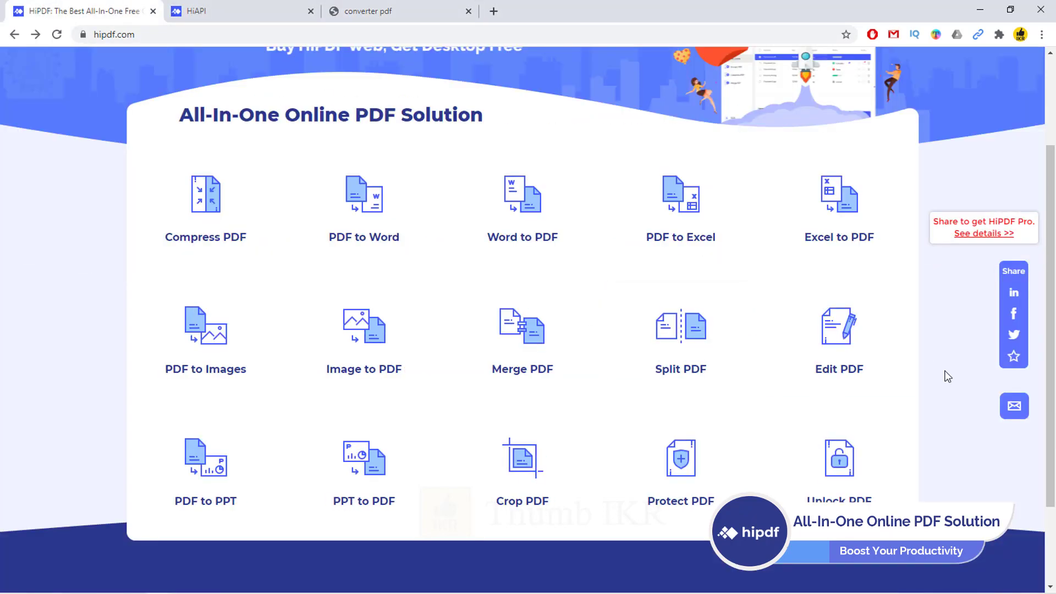